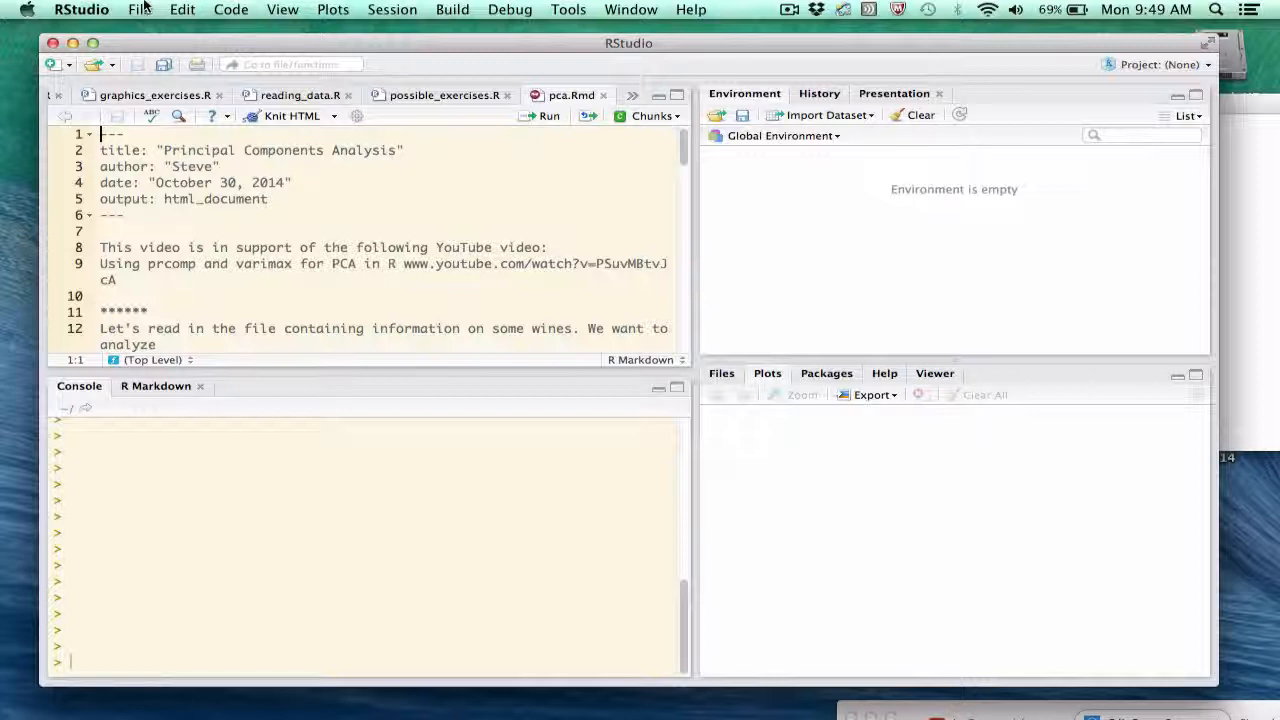
Start a new R Markdown document from the File > New File menu
left_click(140, 8)
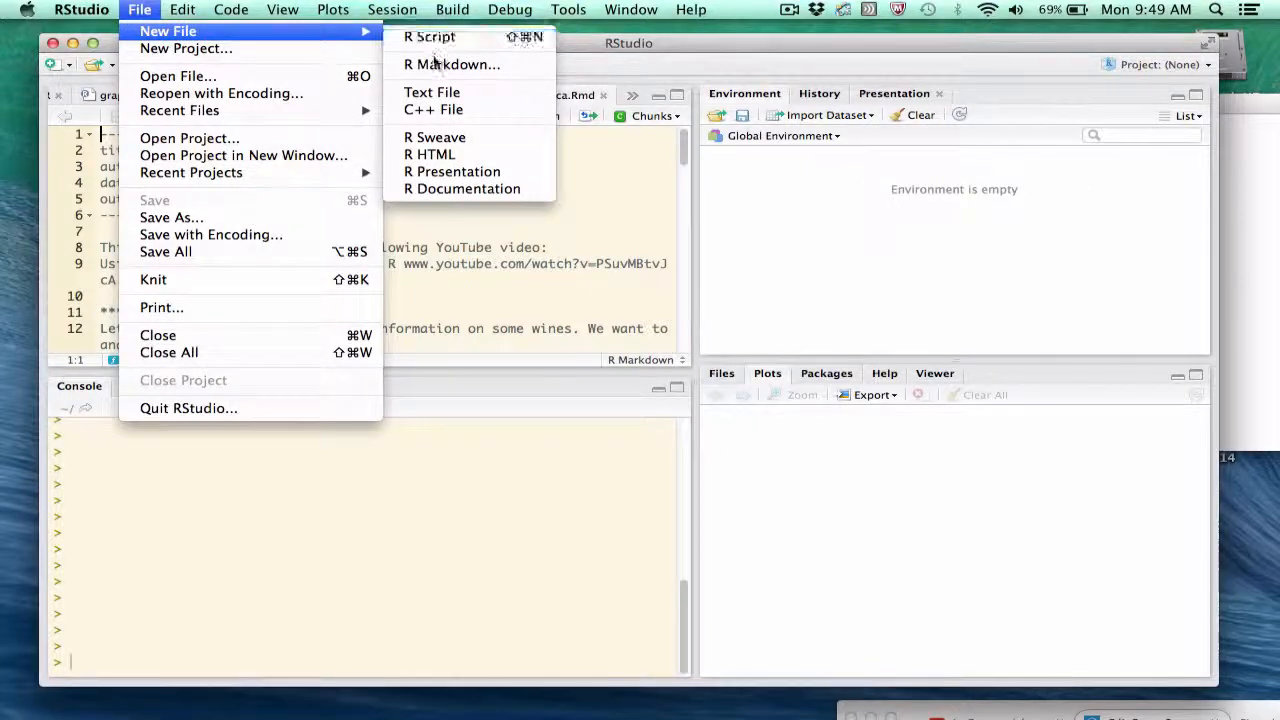
mouse_move(452, 64)
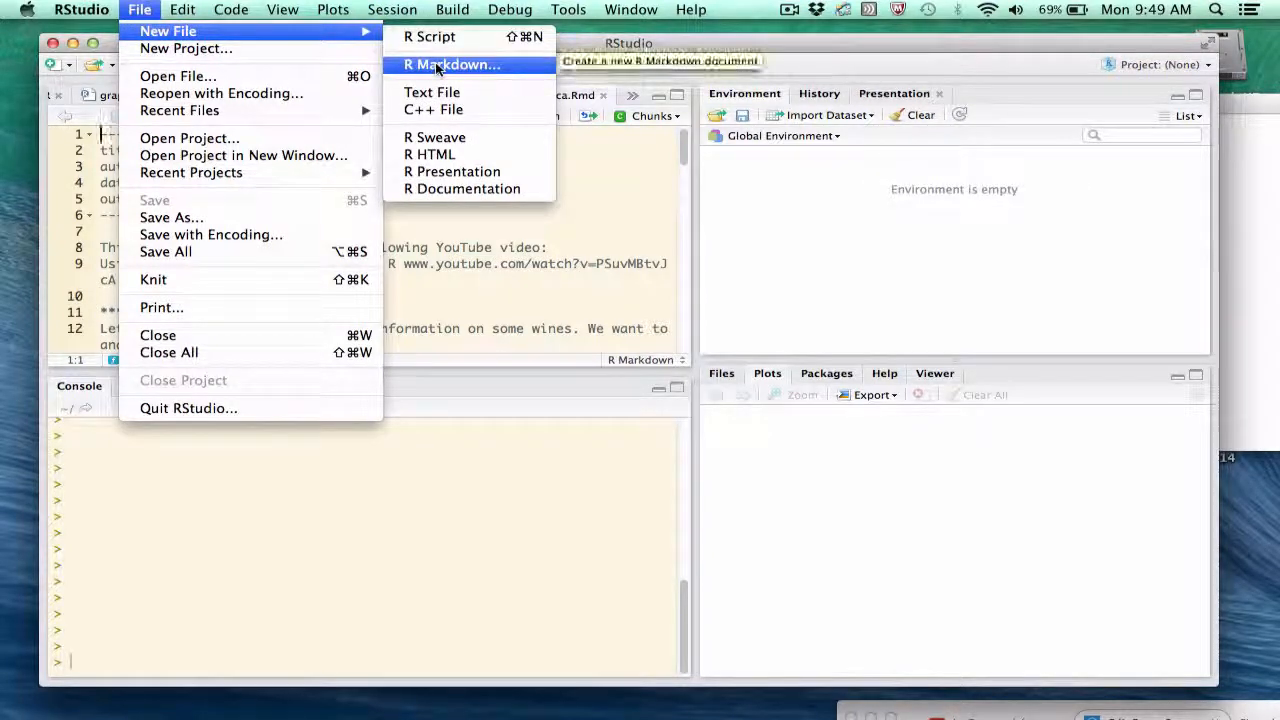
left_click(452, 64)
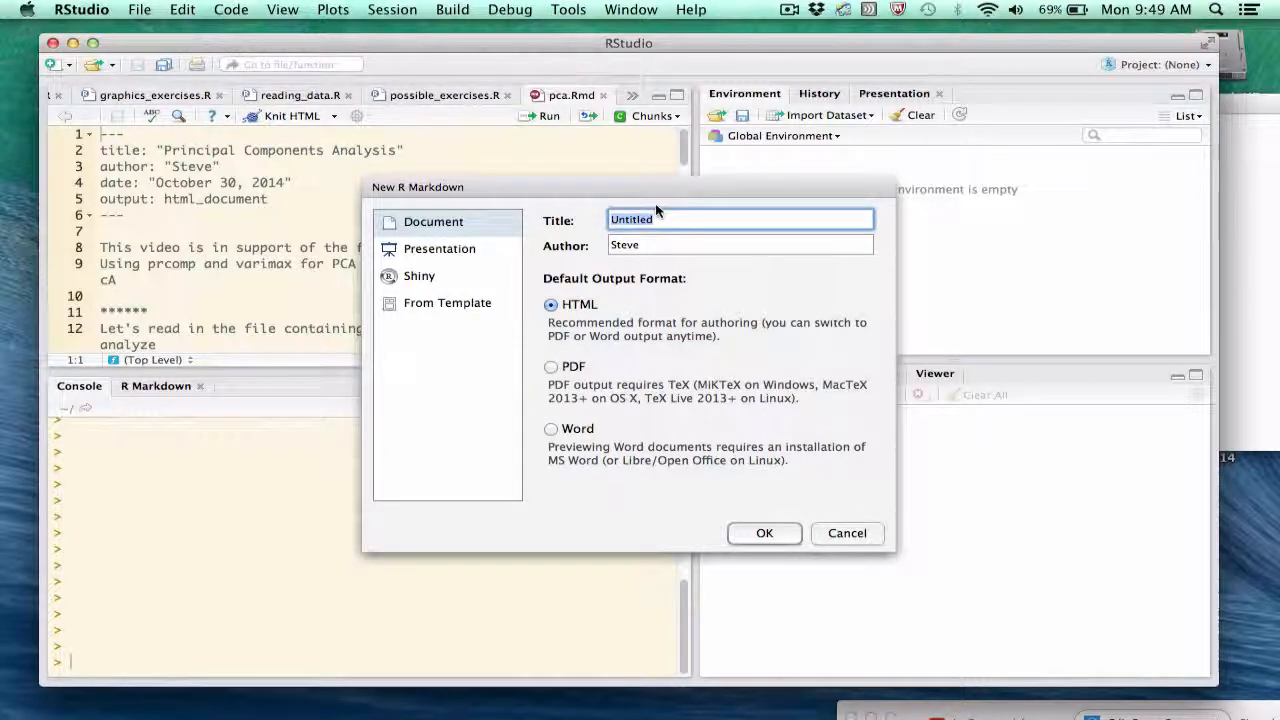
Title the document 'example', choose Word as default output format, and create it
type("example")
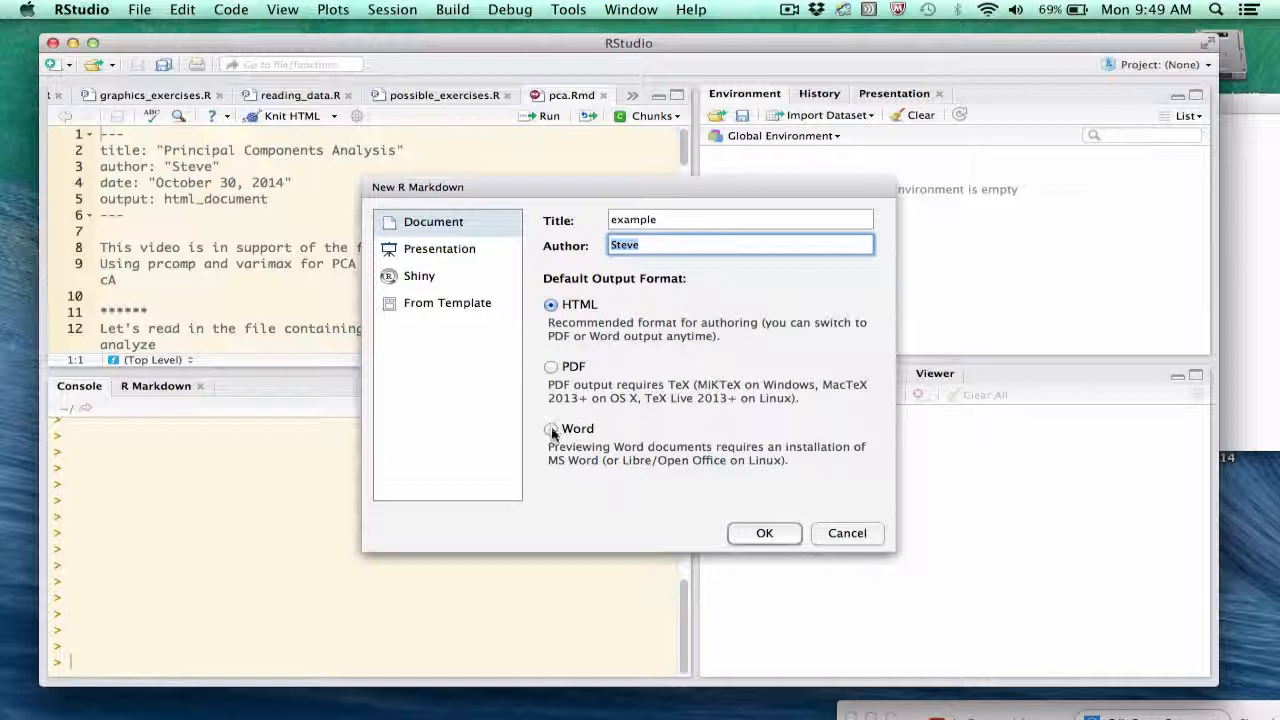
left_click(550, 428)
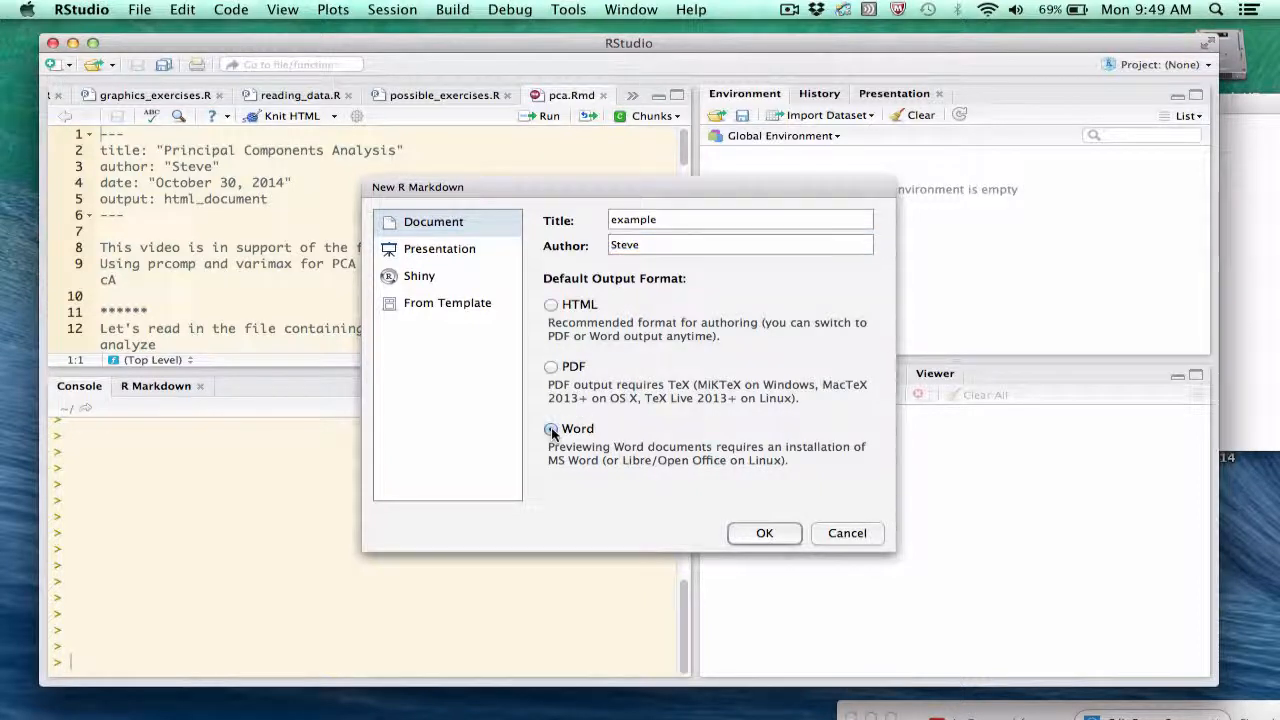
left_click(550, 428)
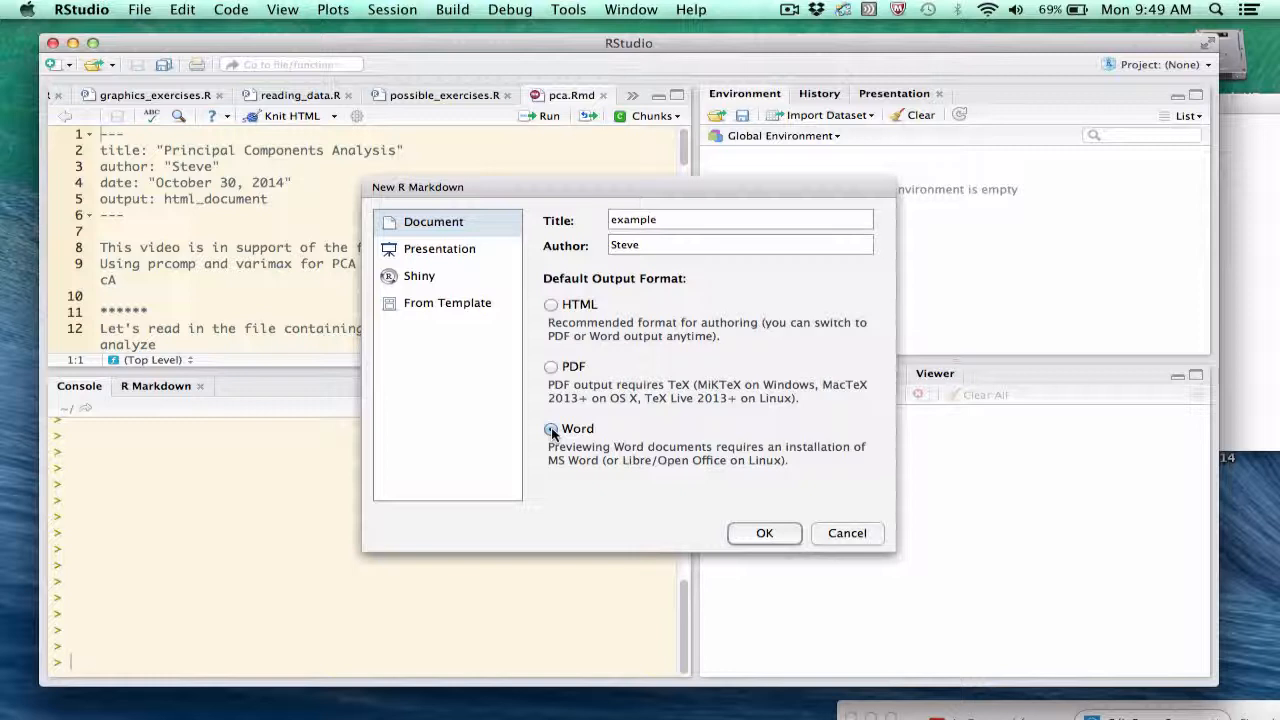
left_click(550, 428)
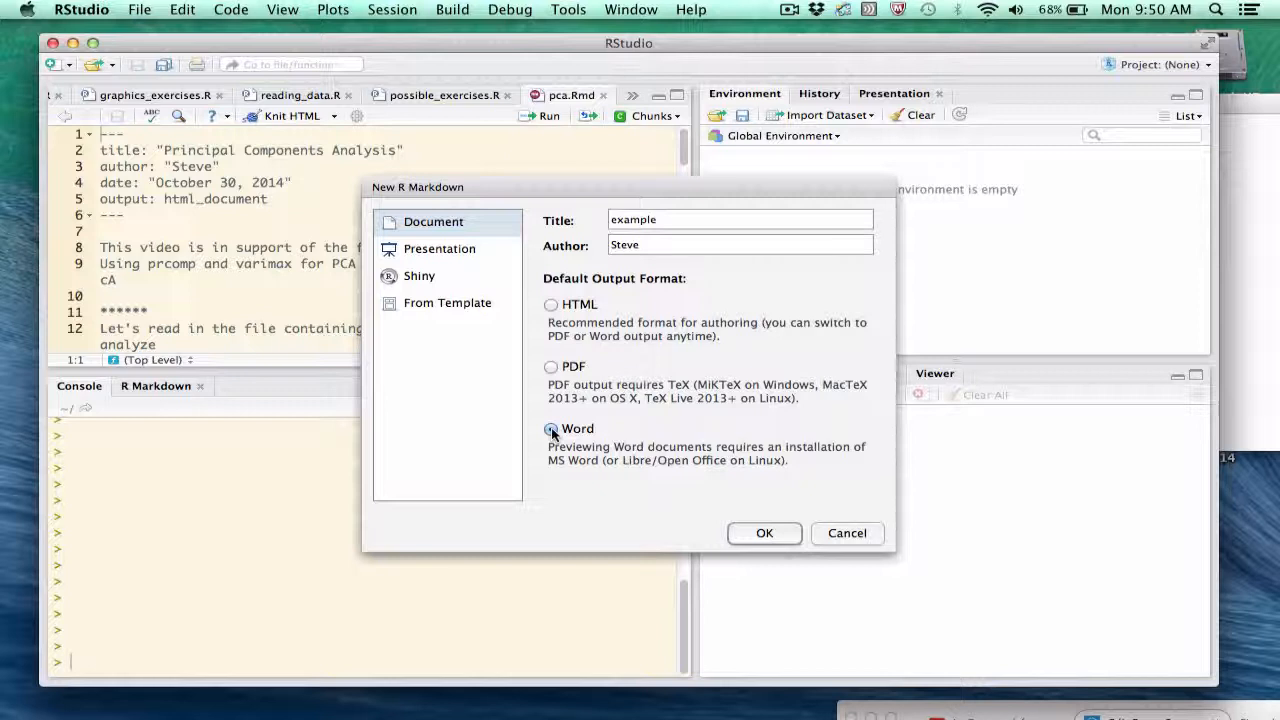
left_click(764, 532)
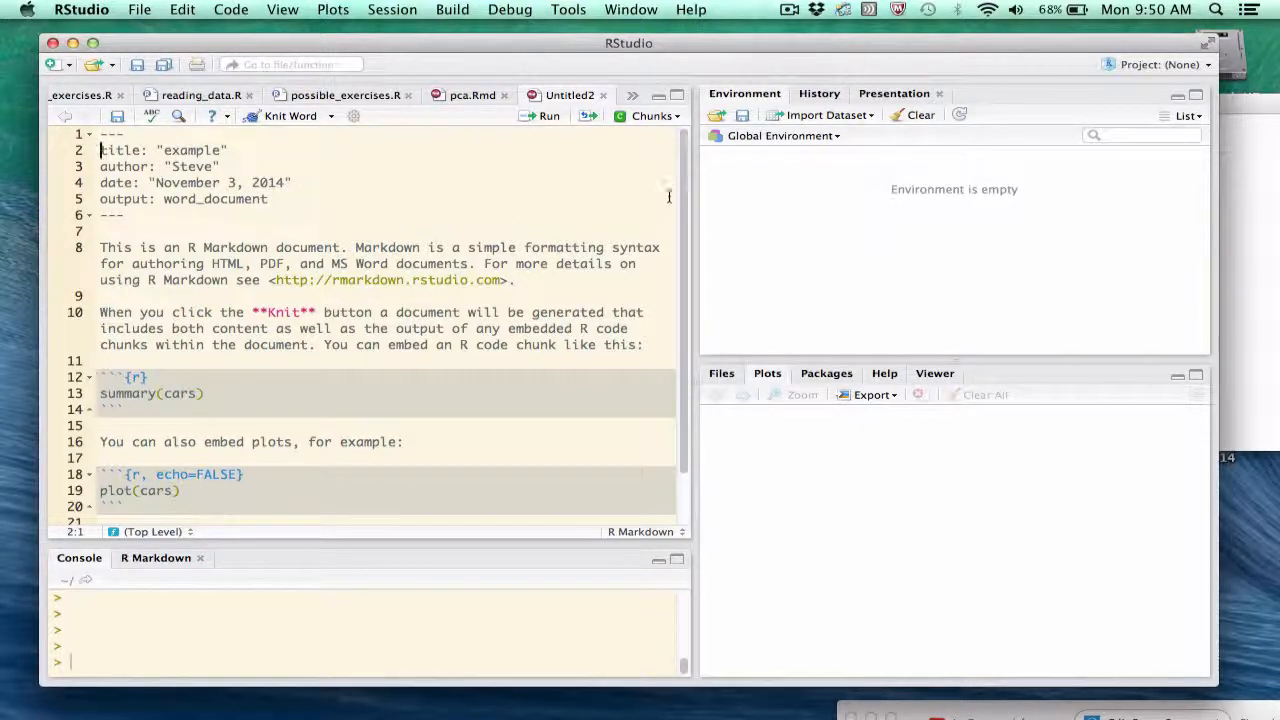
scroll("down", 3)
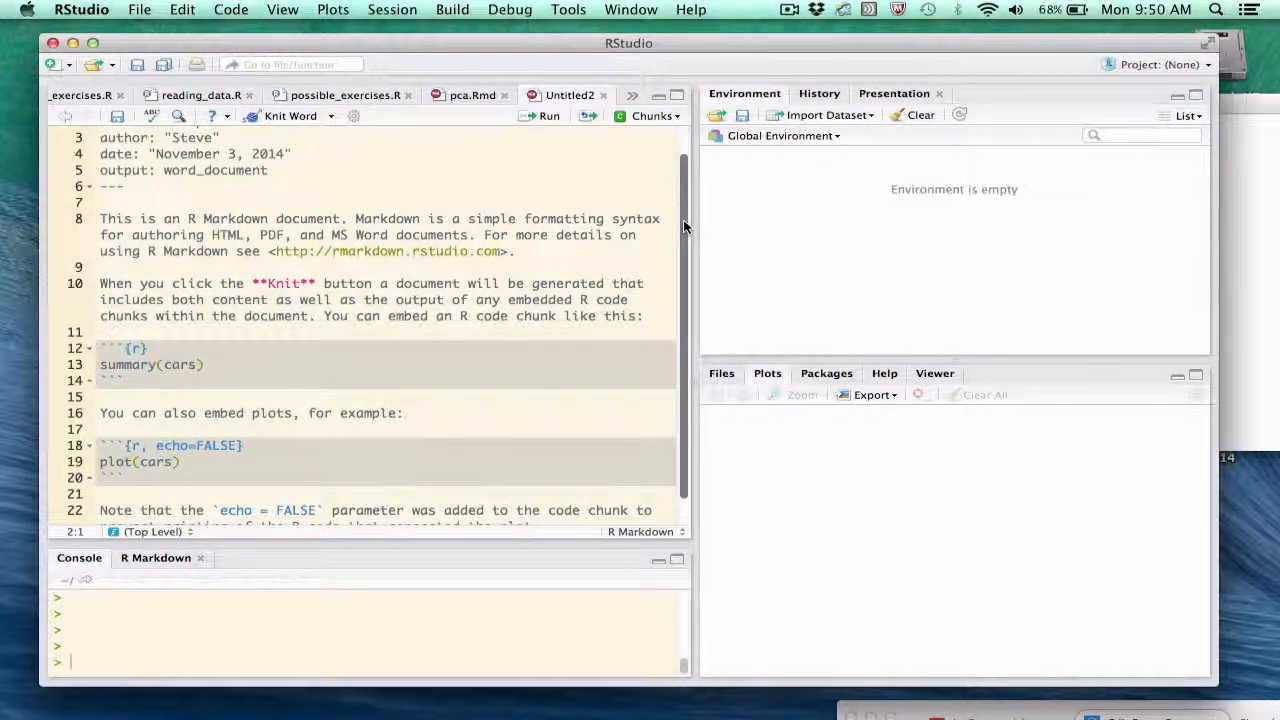
scroll("down", 3)
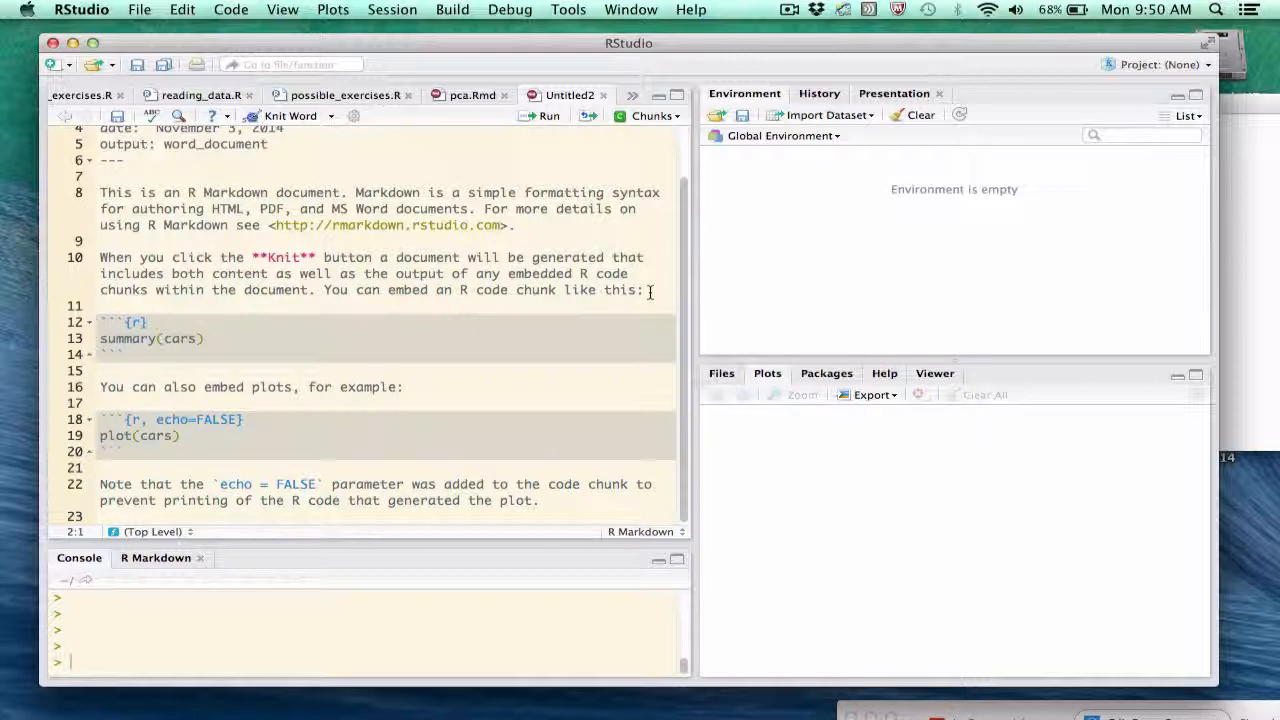
mouse_move(288, 370)
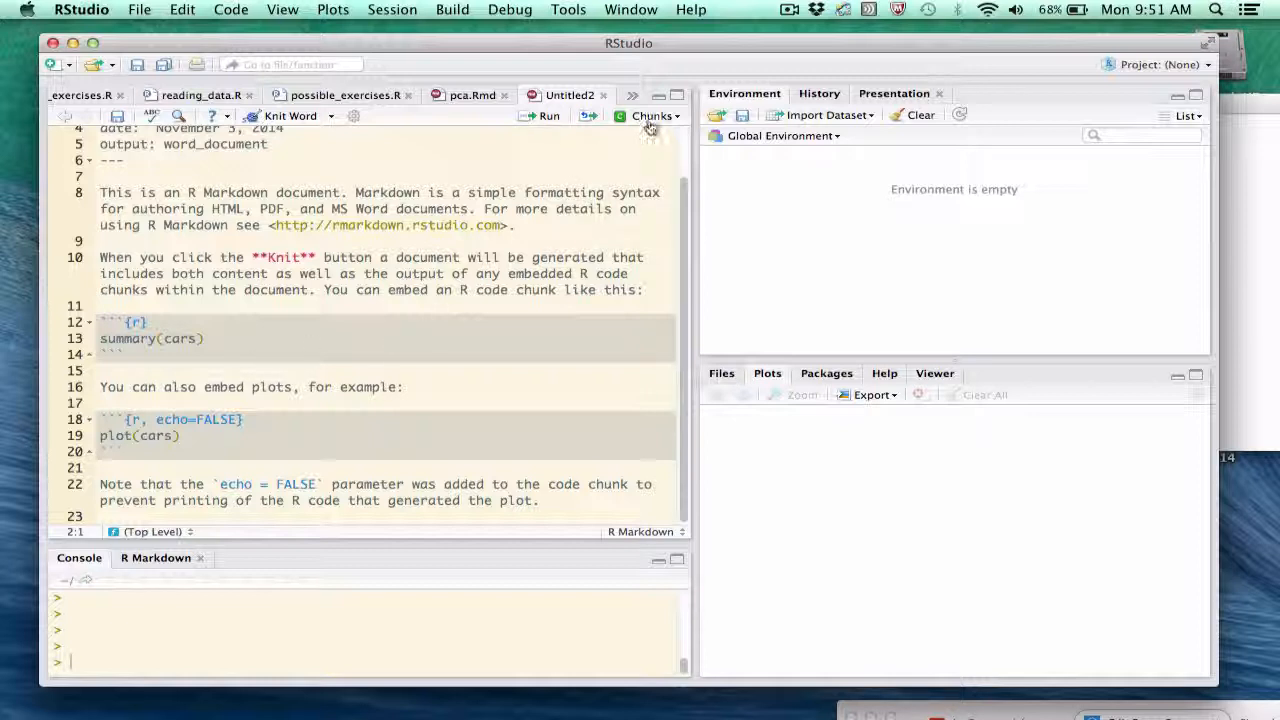
left_click(652, 116)
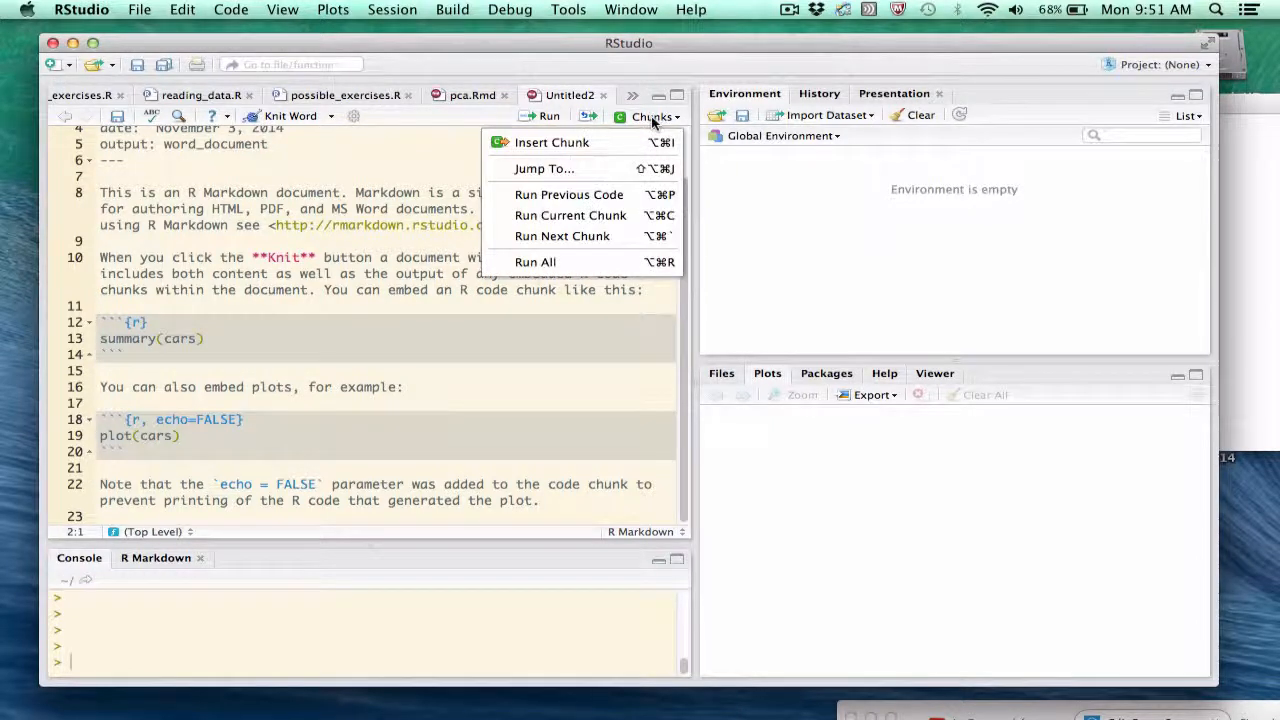
left_click(652, 116)
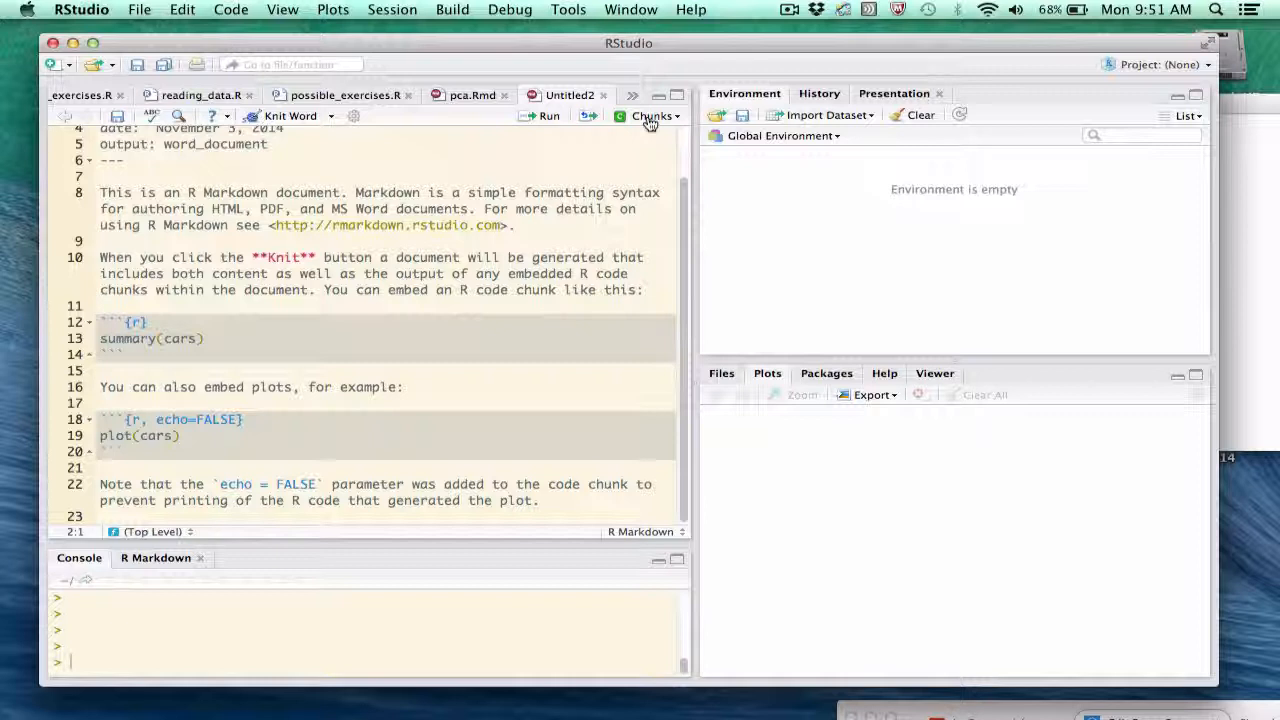
left_click(196, 338)
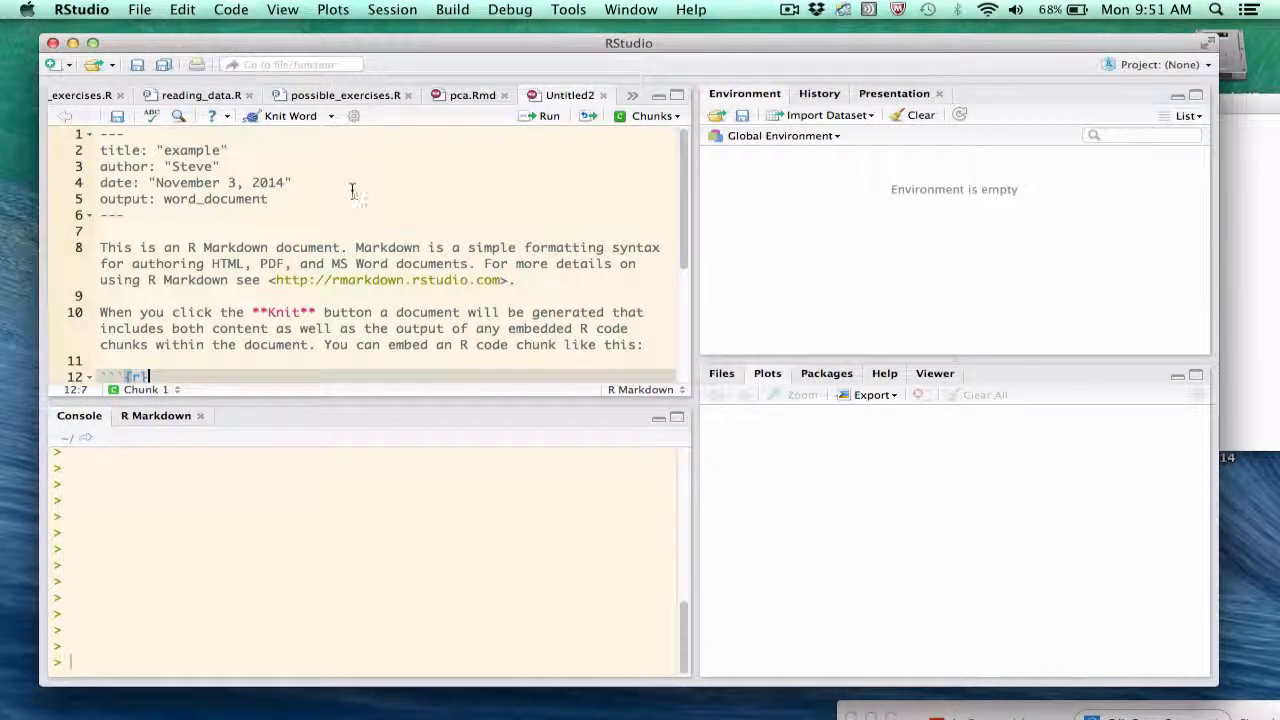
Knit the example document to Word and bring the rendered preview forward
left_click(288, 114)
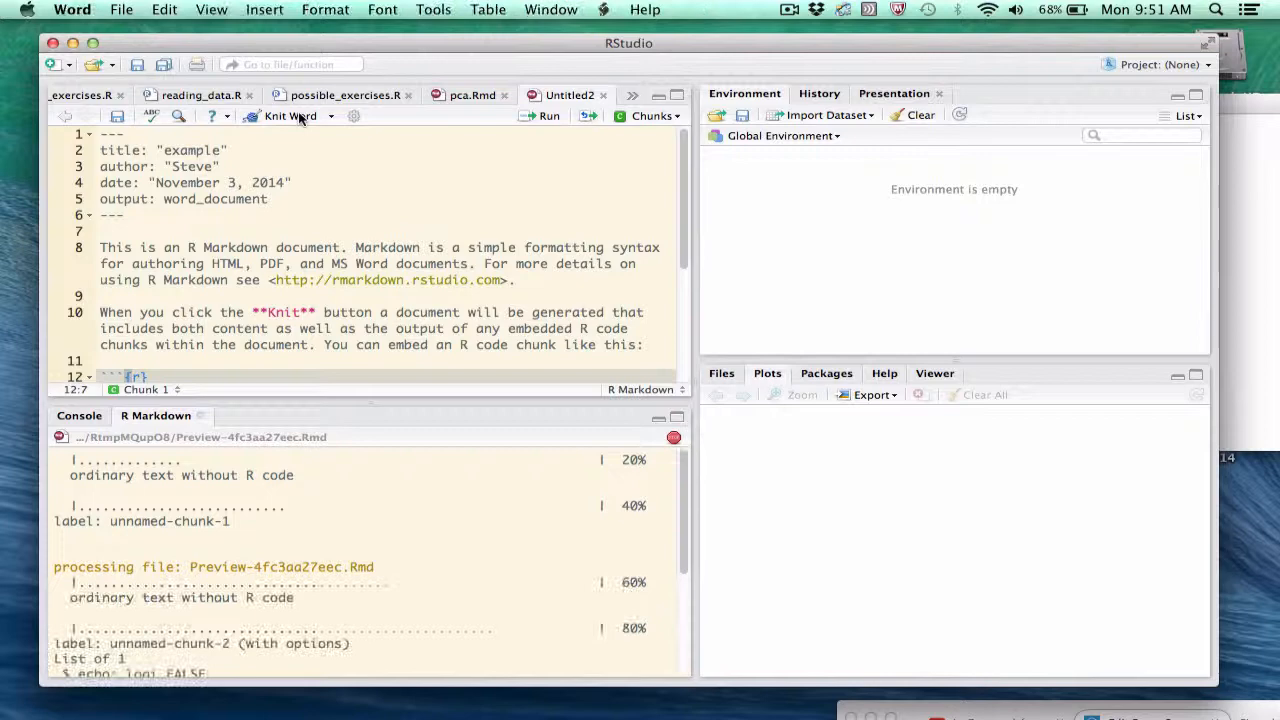
left_click(290, 116)
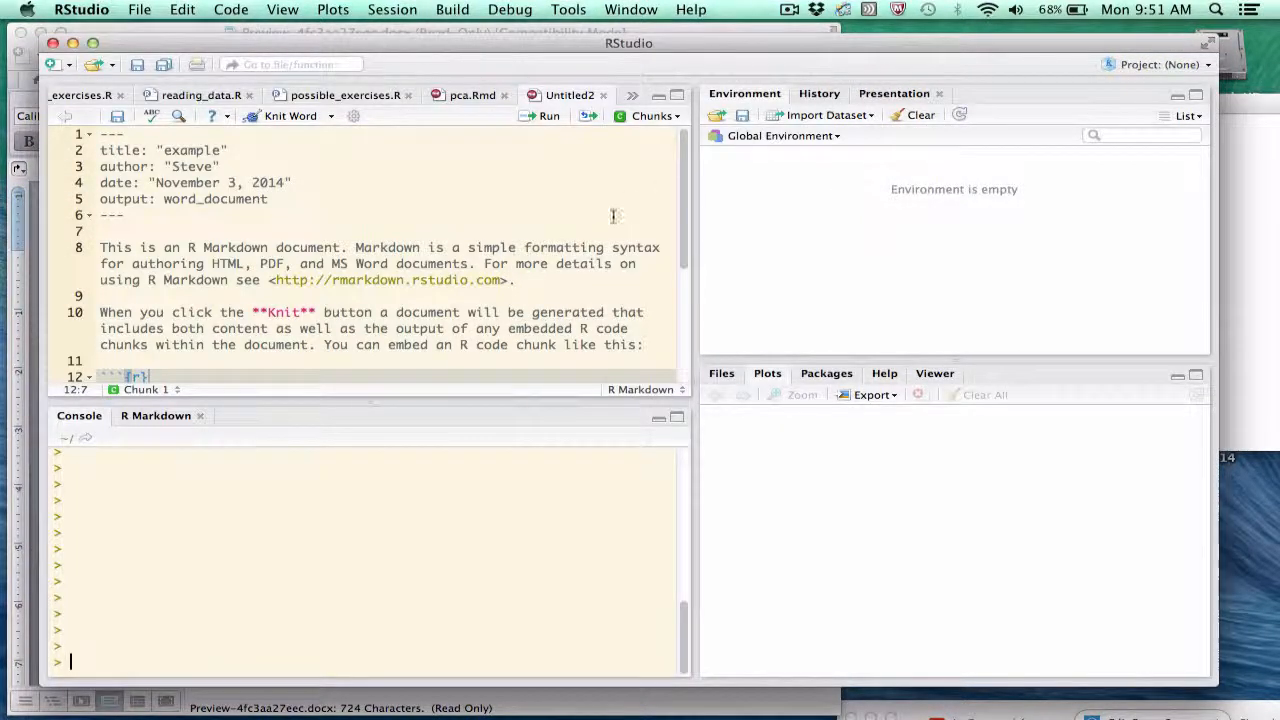
left_click(156, 414)
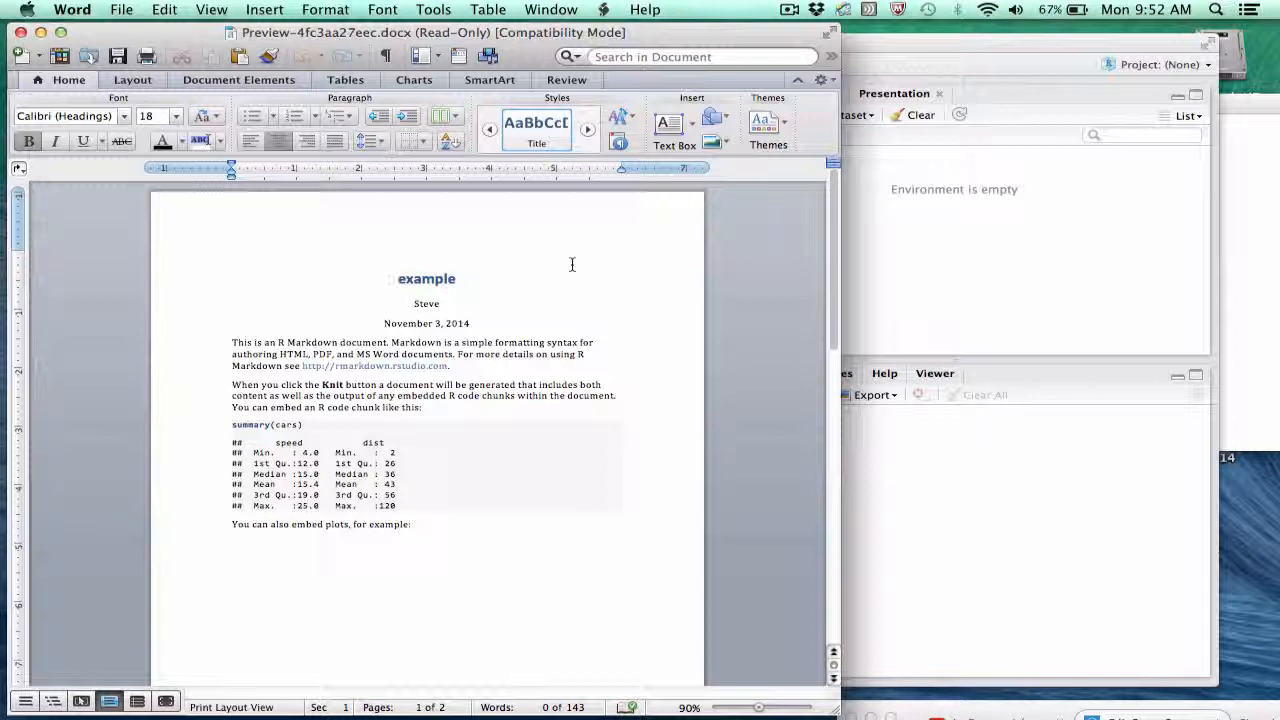
Scroll the Word preview and select part of the sentence about code chunks
left_click(318, 452)
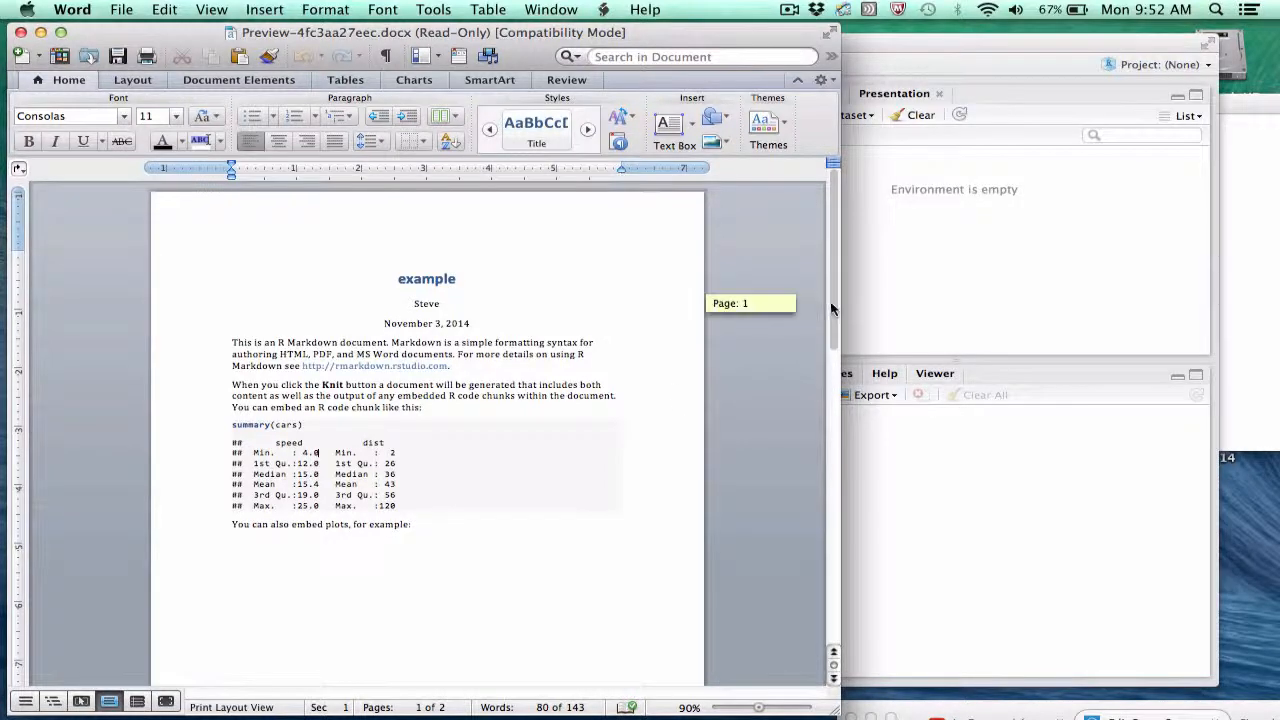
scroll("down", 3)
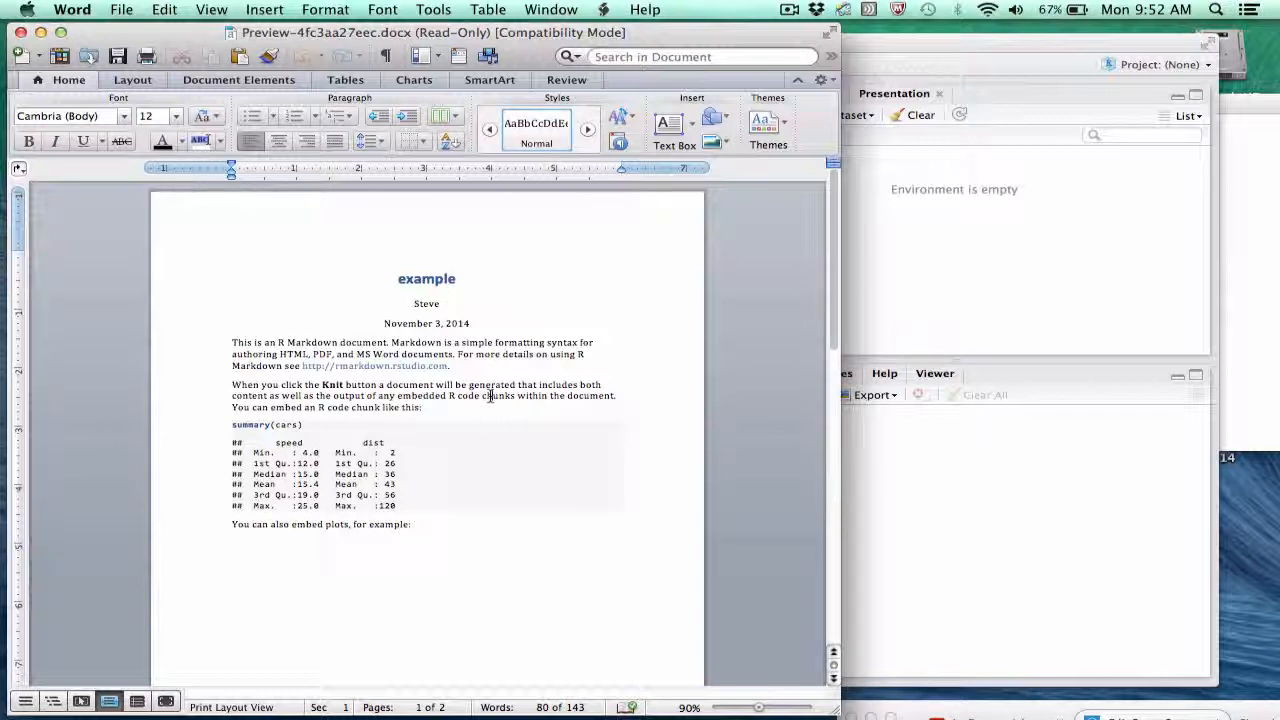
left_click_drag(468, 384, 516, 396)
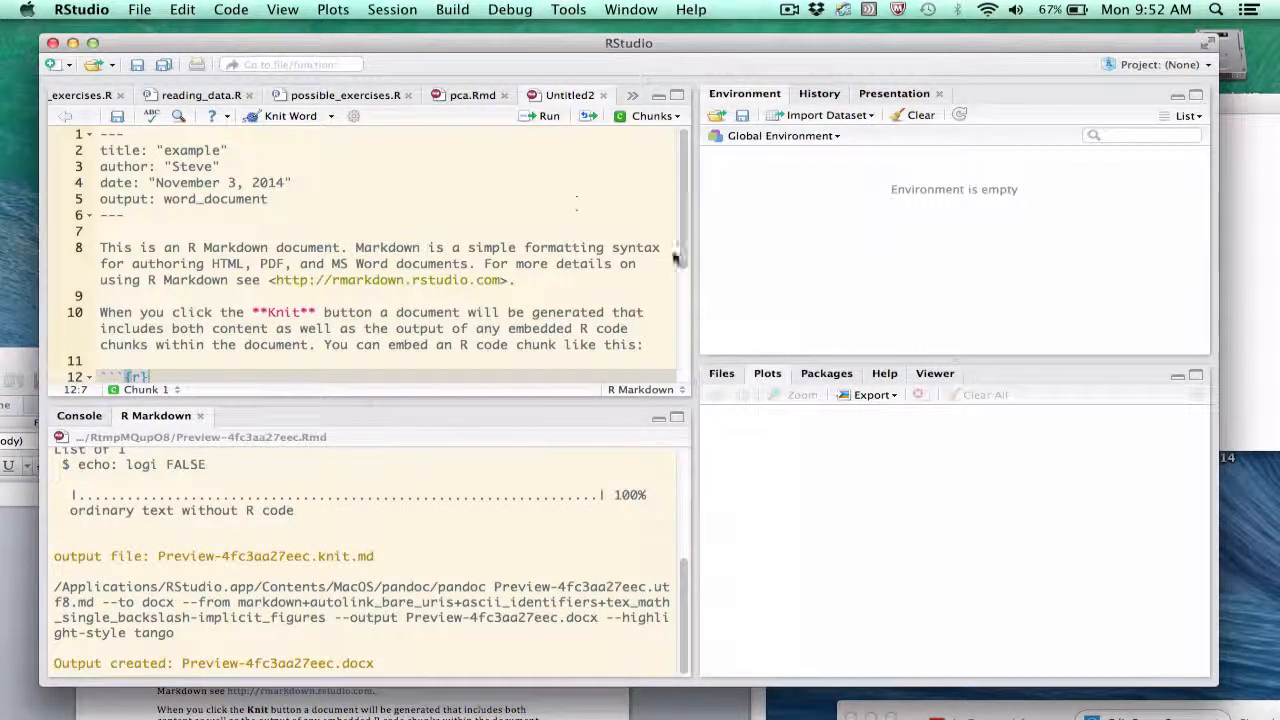
scroll("down", 3)
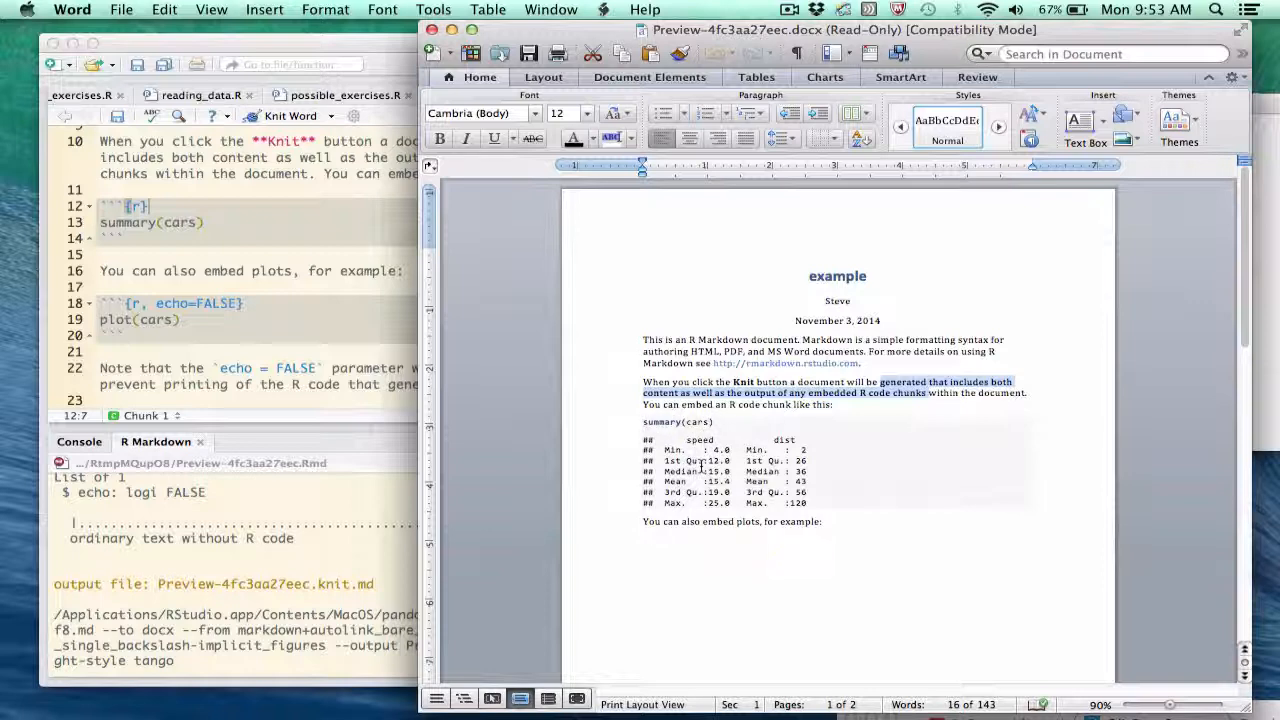
scroll("down", 3)
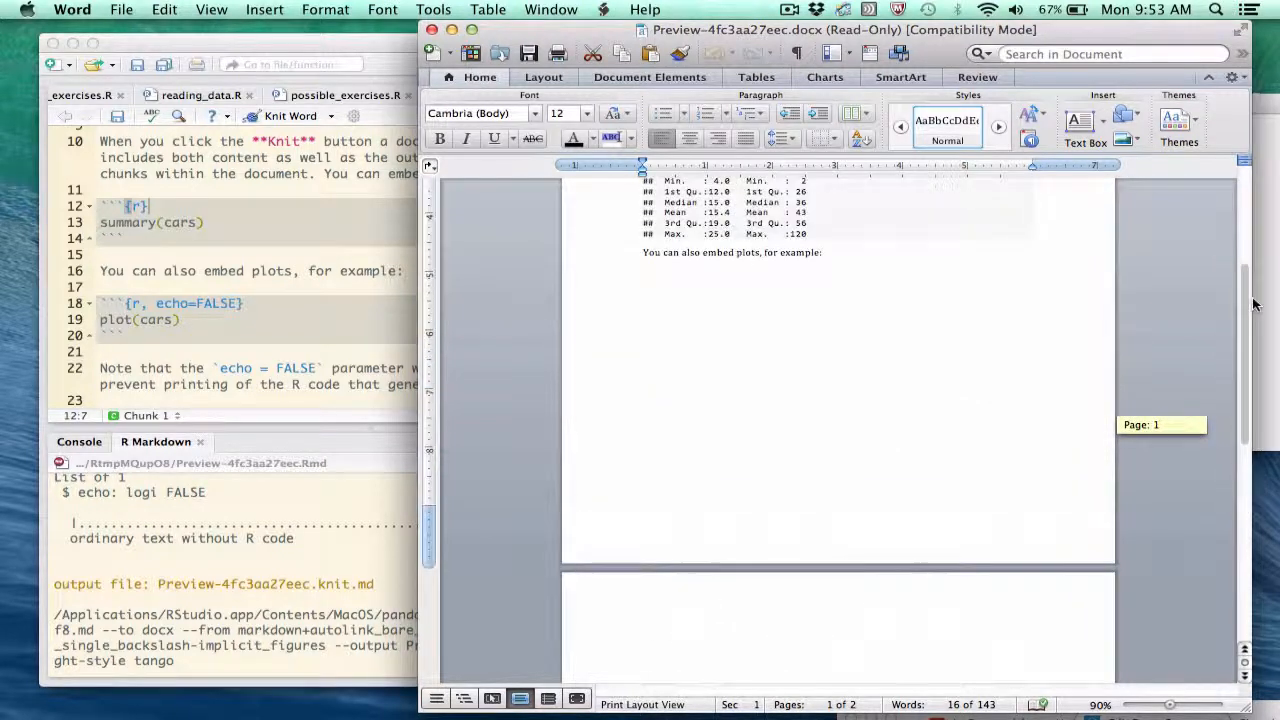
scroll("down", 3)
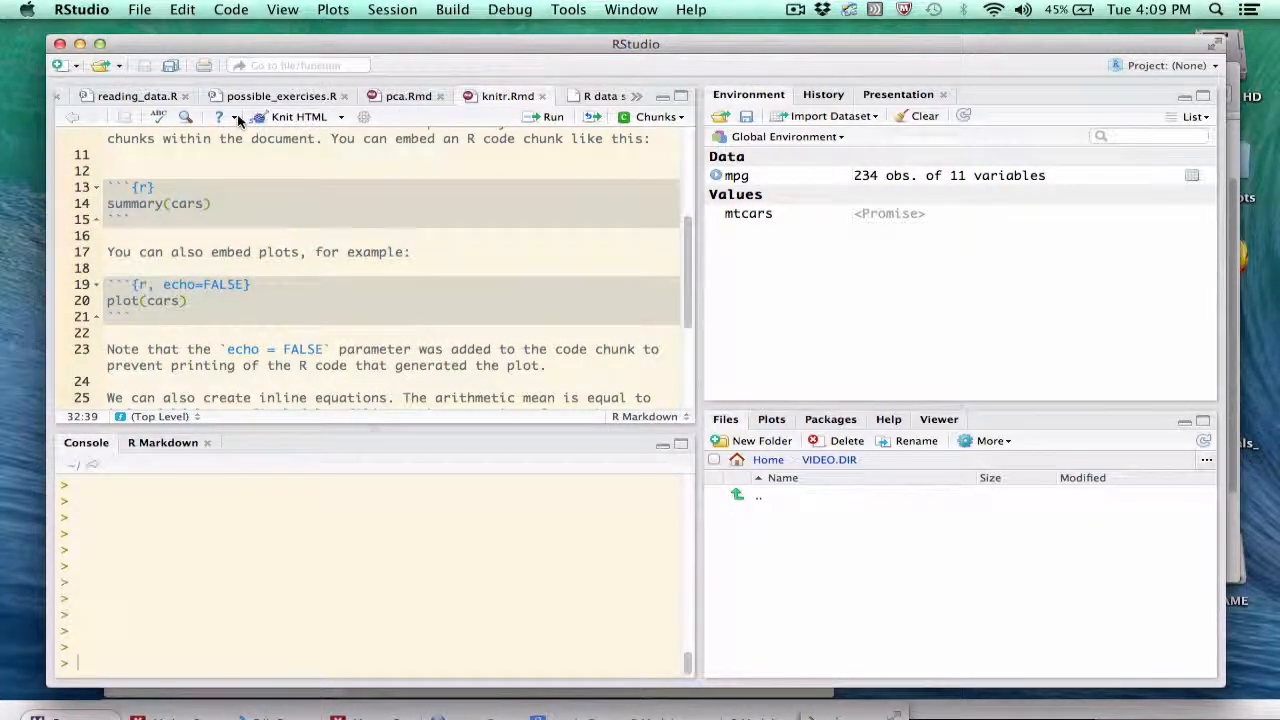
Show the Markdown Quick Reference in the Help pane and read its lists and links sections
left_click(220, 116)
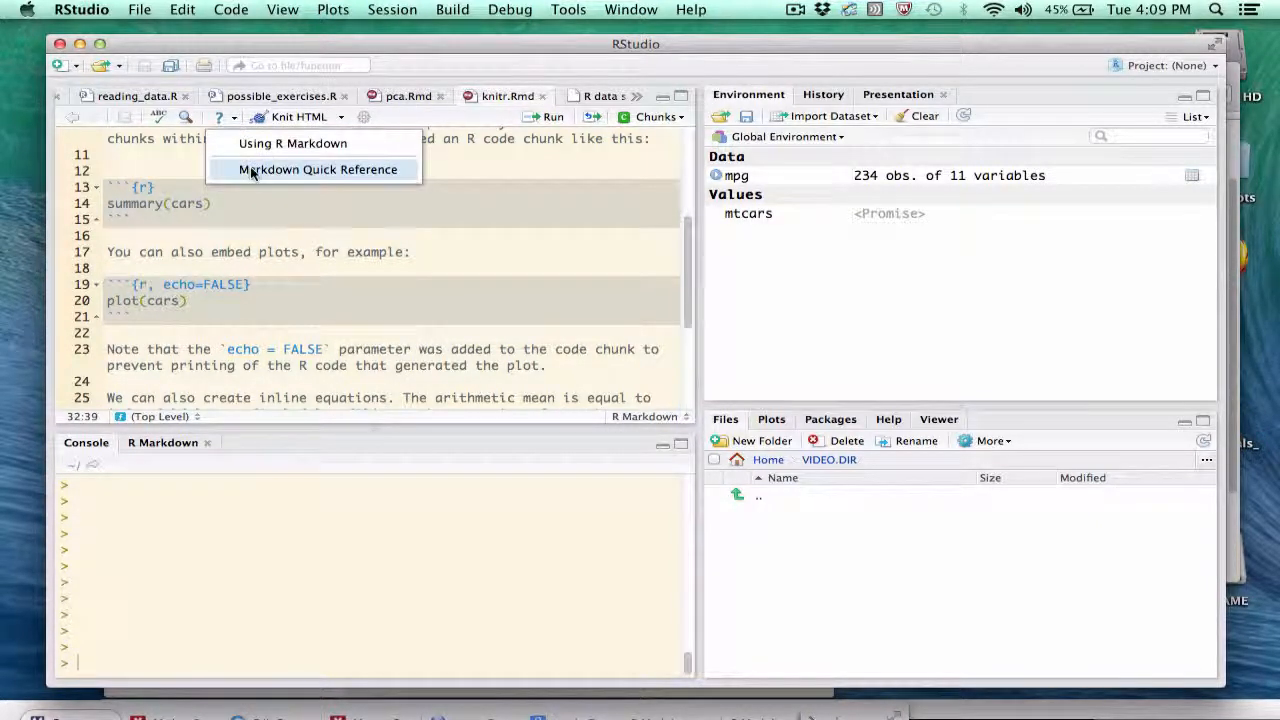
left_click(318, 168)
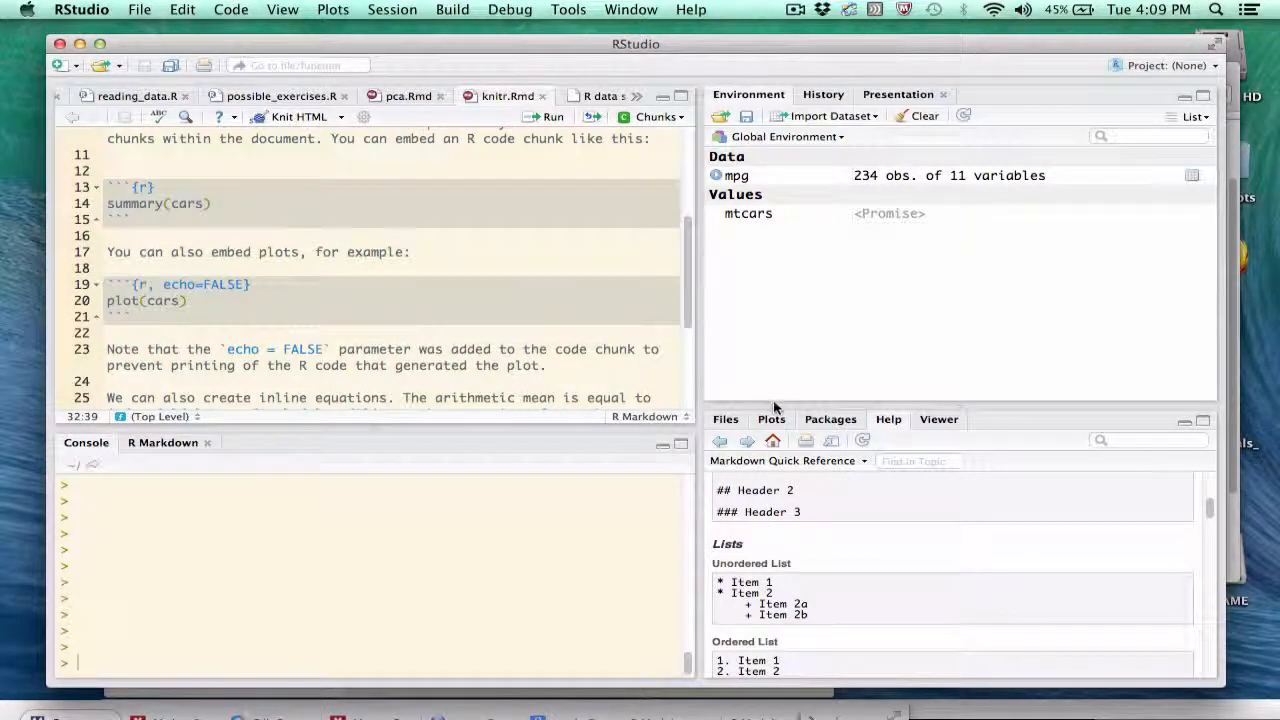
scroll("down", 3)
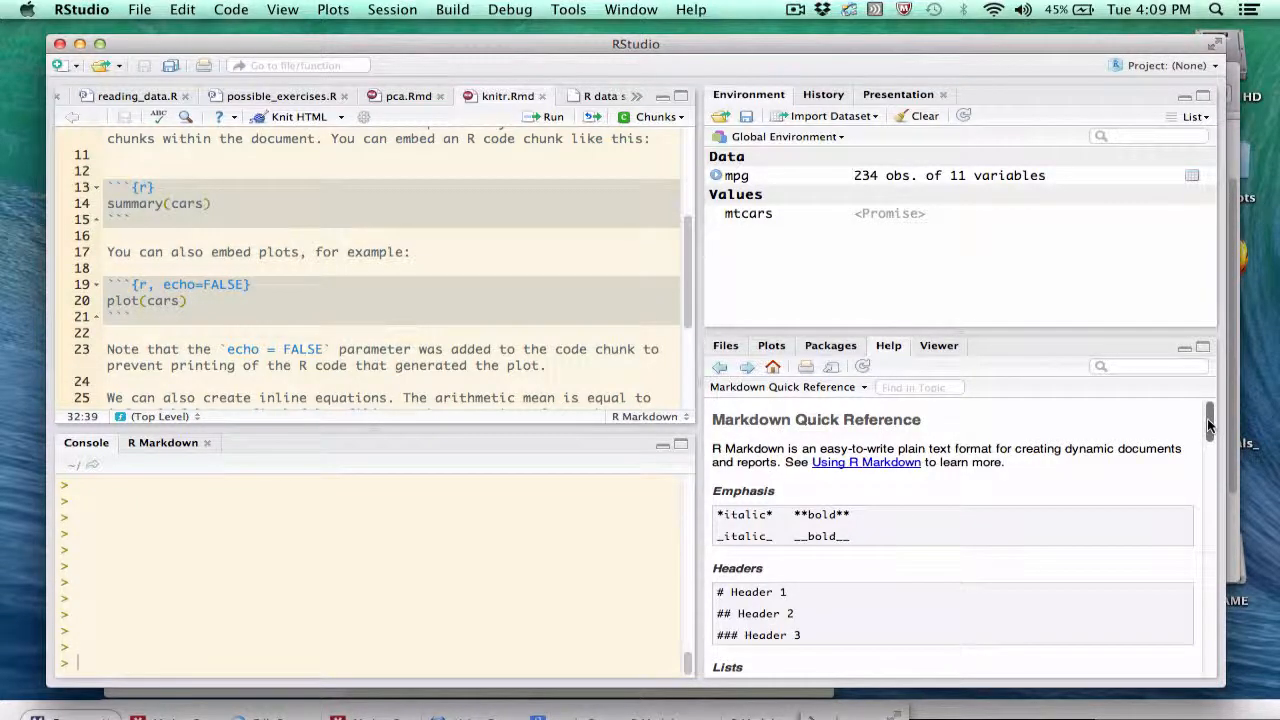
scroll("down", 3)
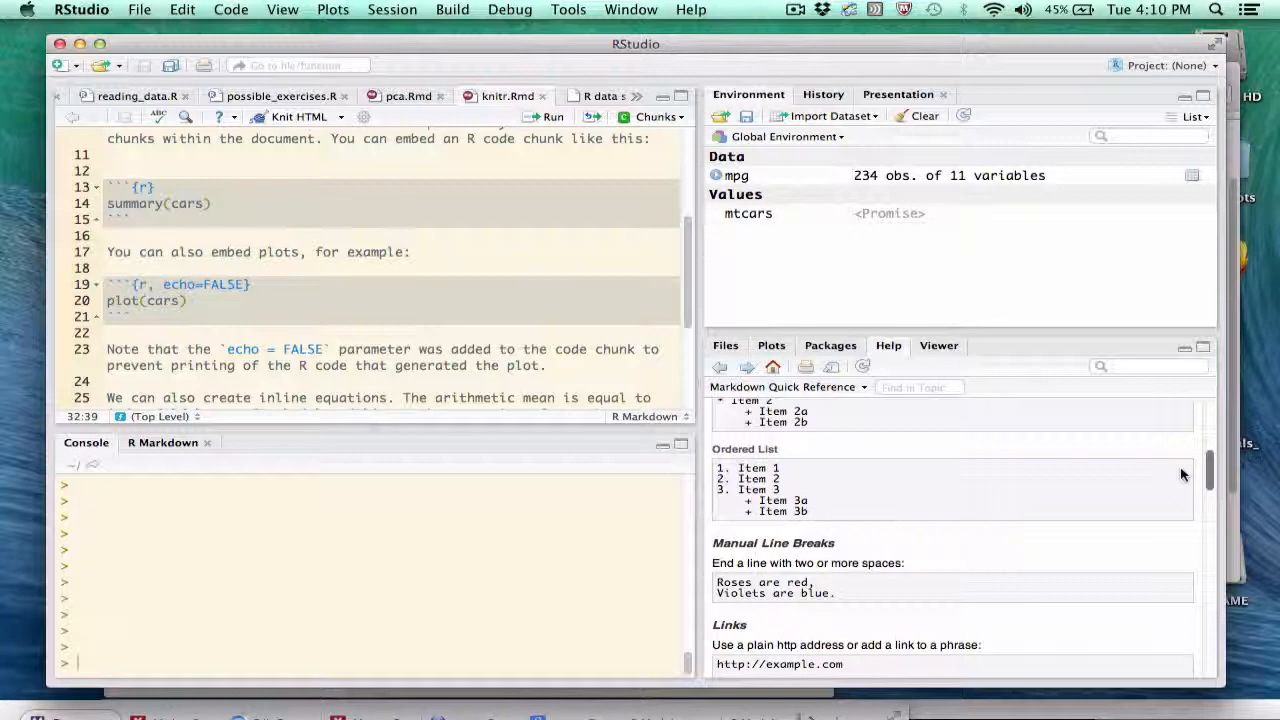
scroll("down", 3)
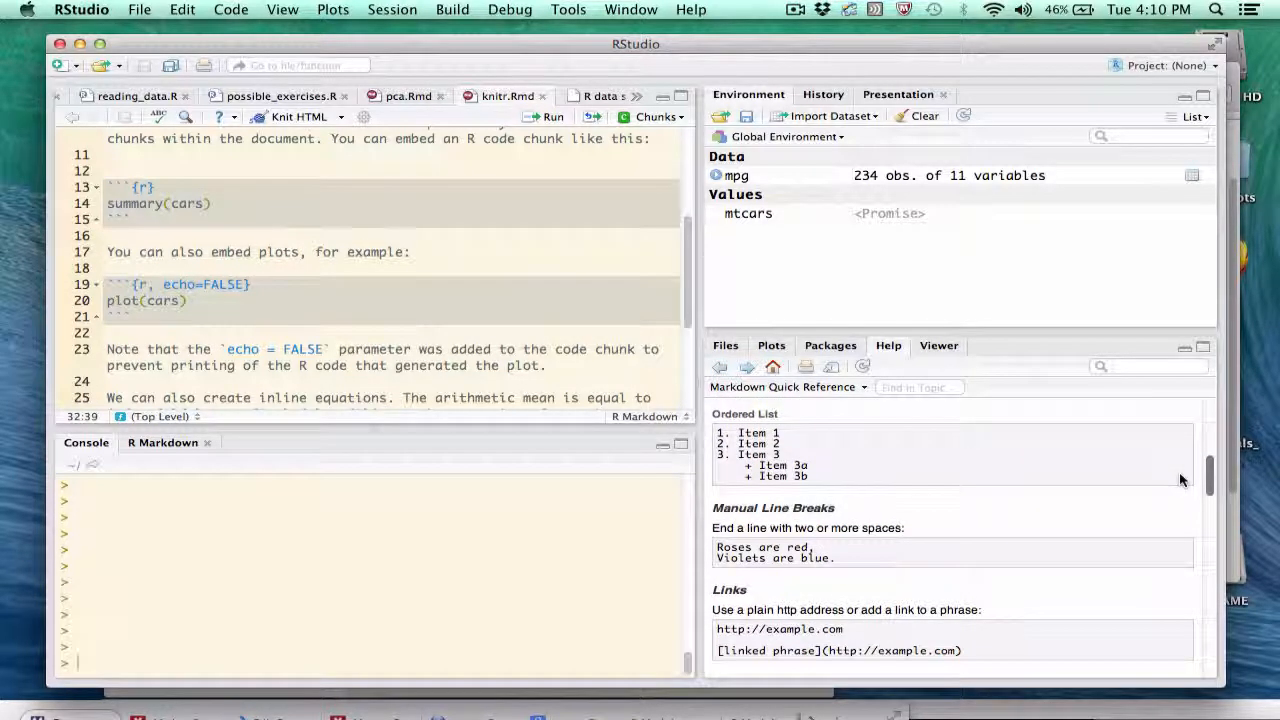
scroll("down", 3)
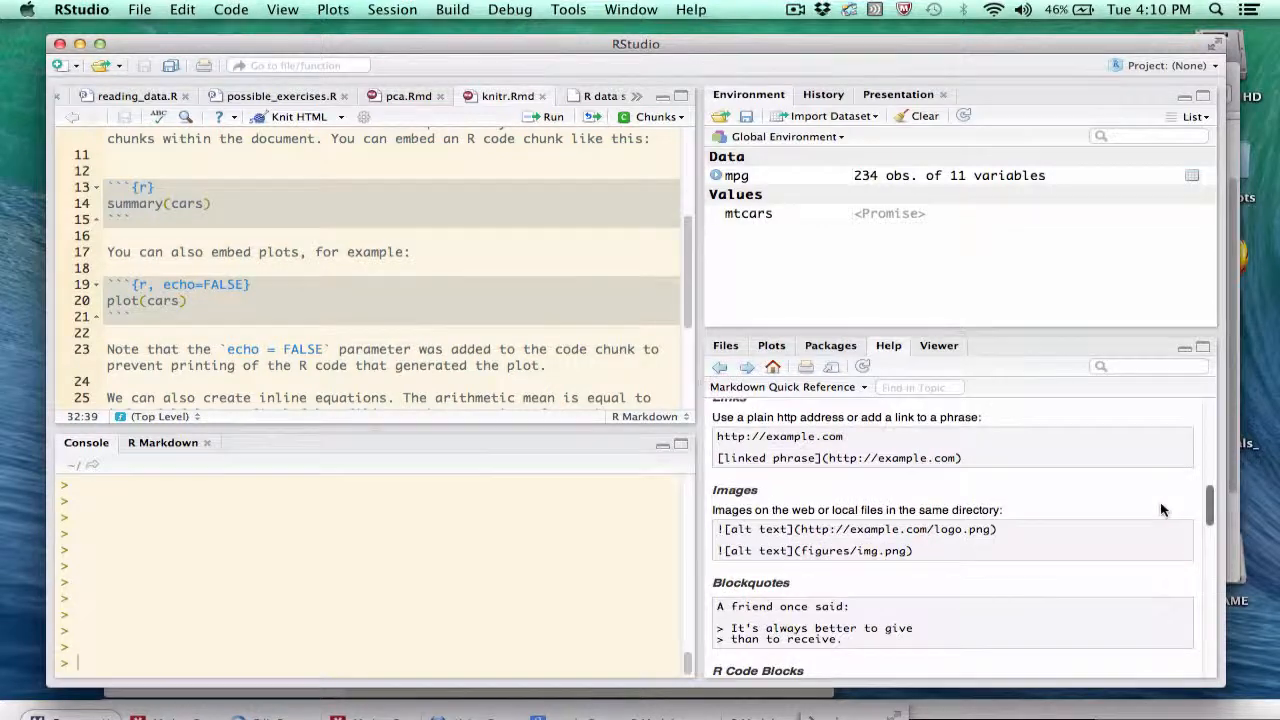
Read on to the inline code and LaTeX equations sections, then return to the help topics list
scroll("down", 3)
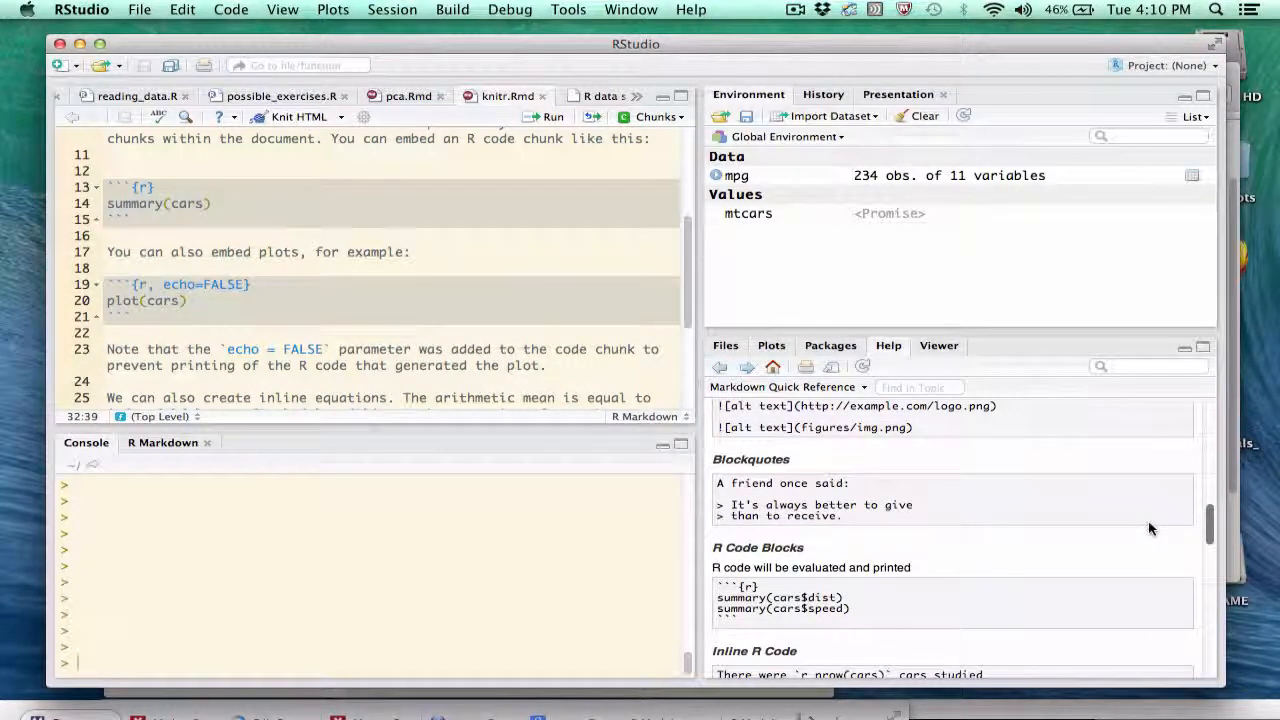
scroll("down", 3)
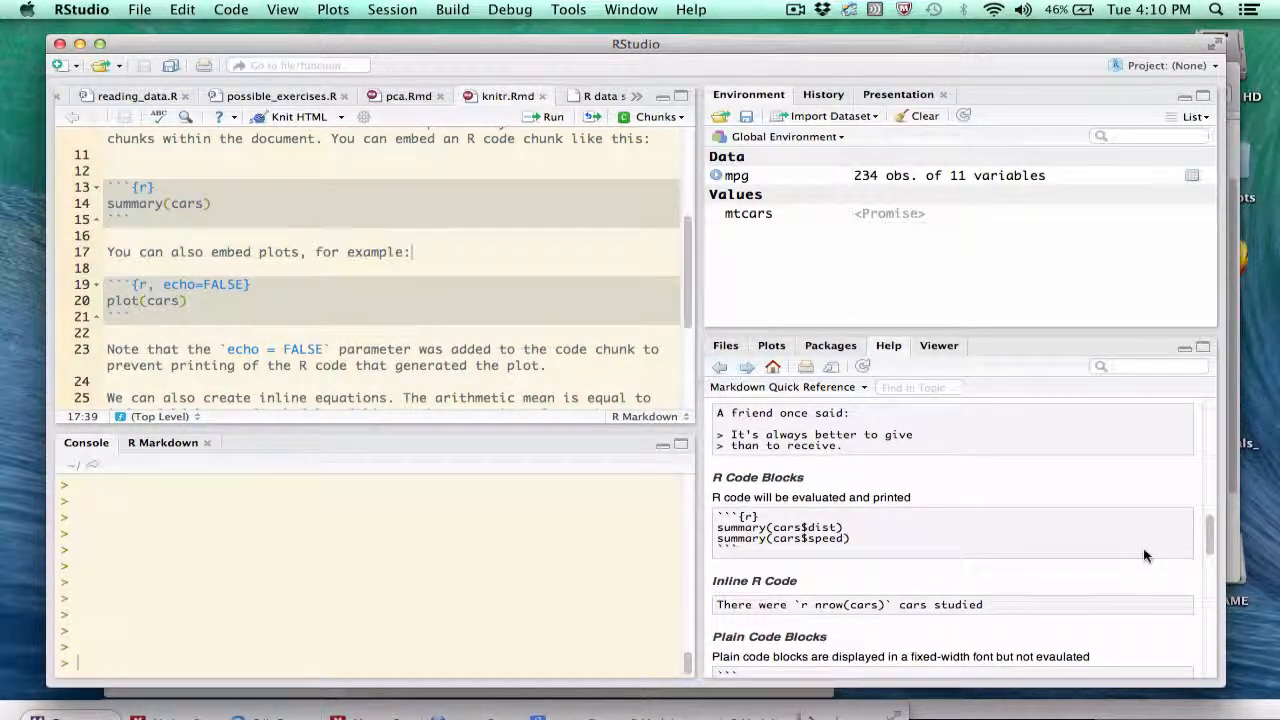
scroll("down", 3)
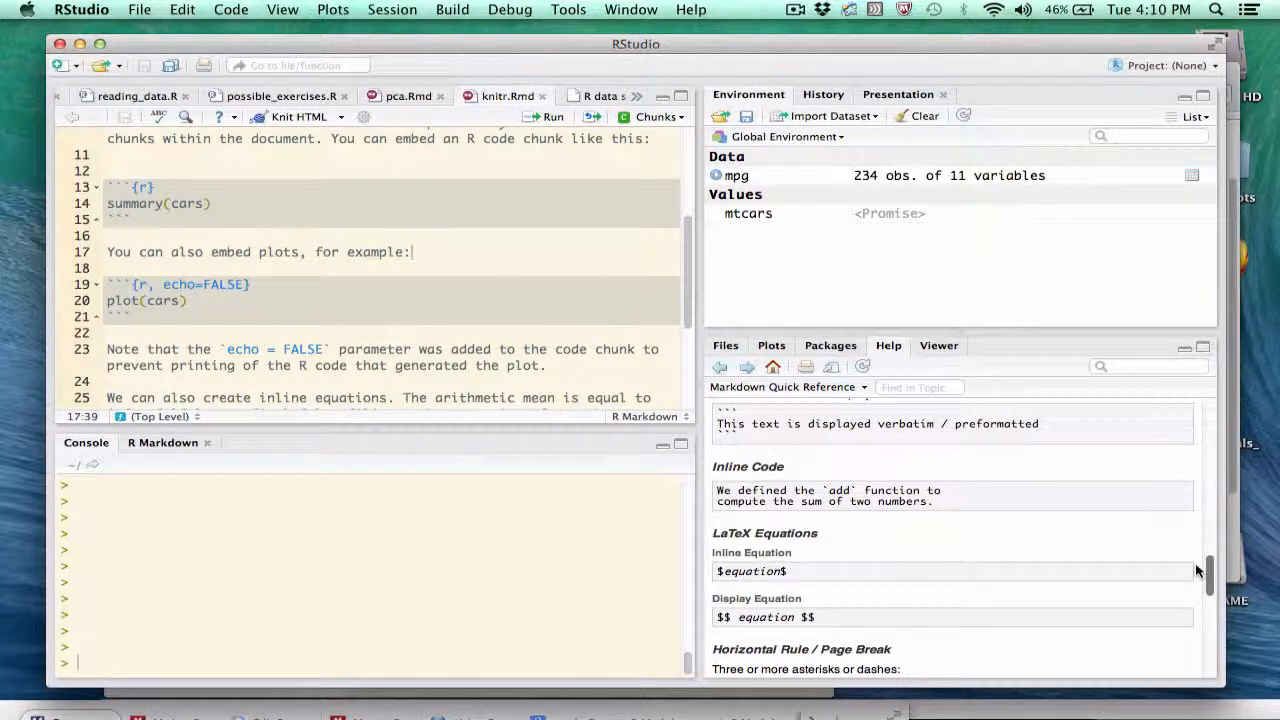
mouse_move(932, 588)
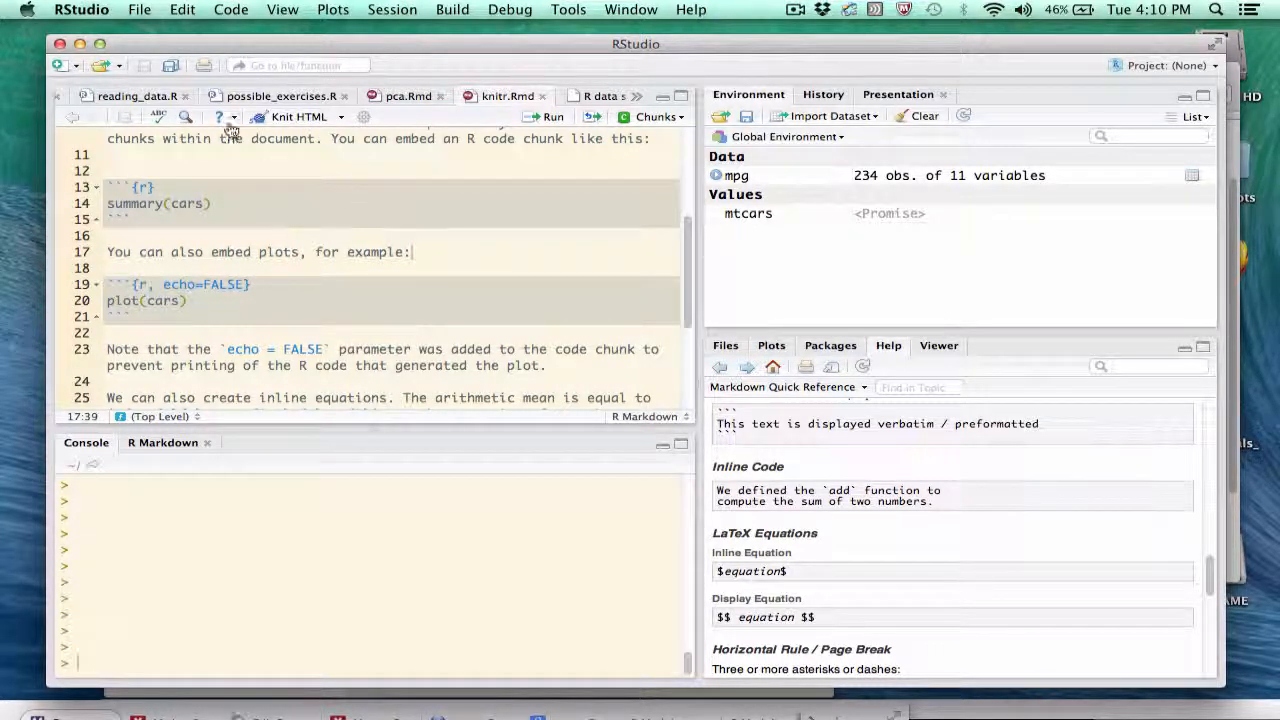
left_click(220, 116)
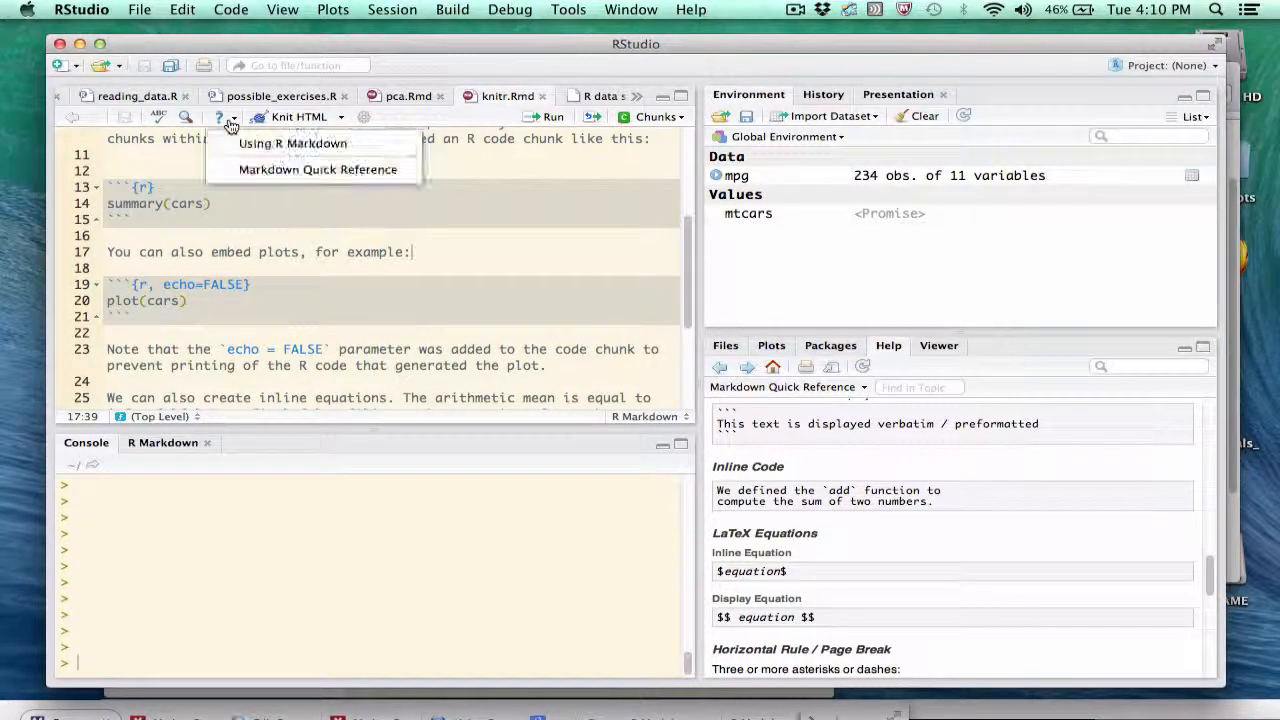
mouse_move(292, 144)
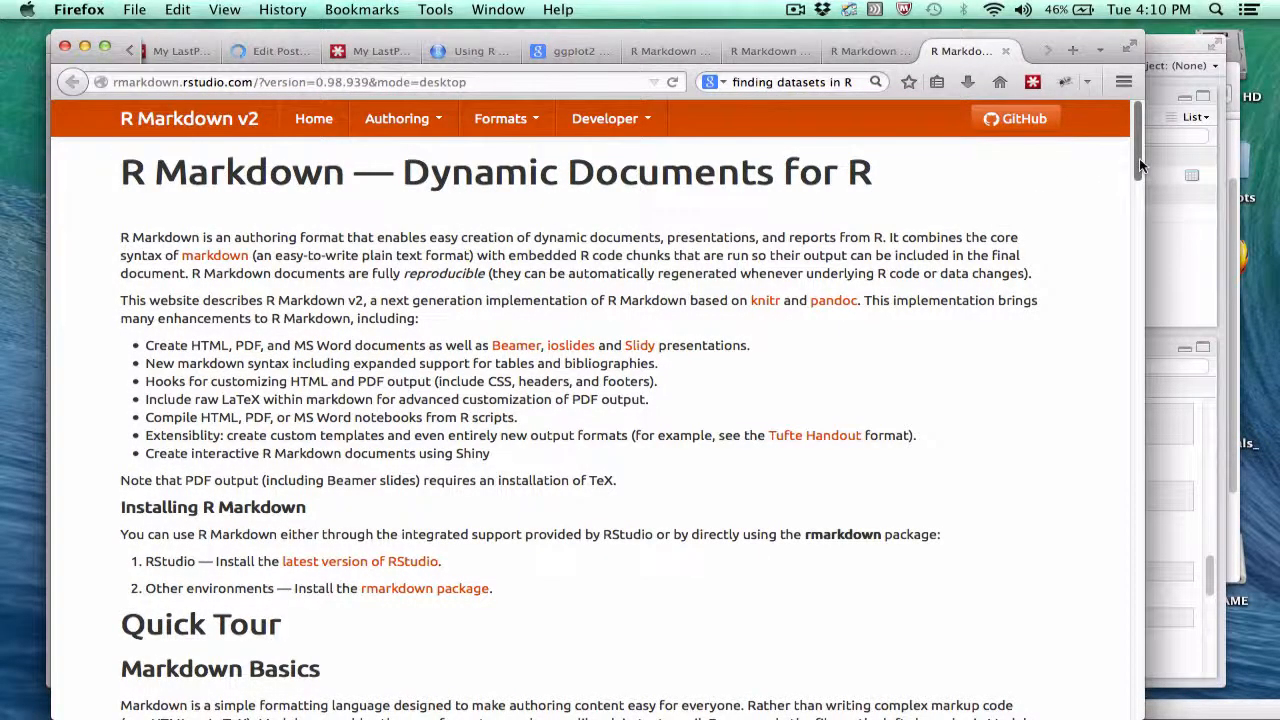
Scroll the rmarkdown.rstudio.com guide page down to its Learning More resources
scroll("down", 3)
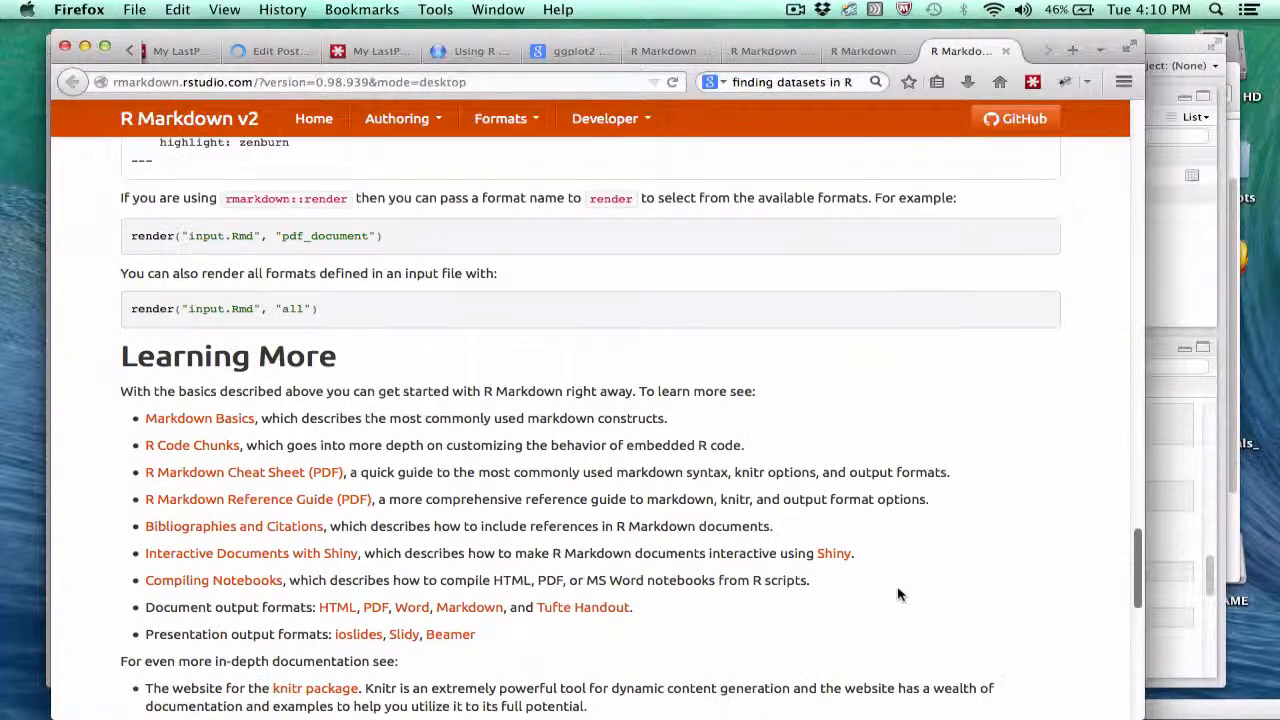
scroll("down", 3)
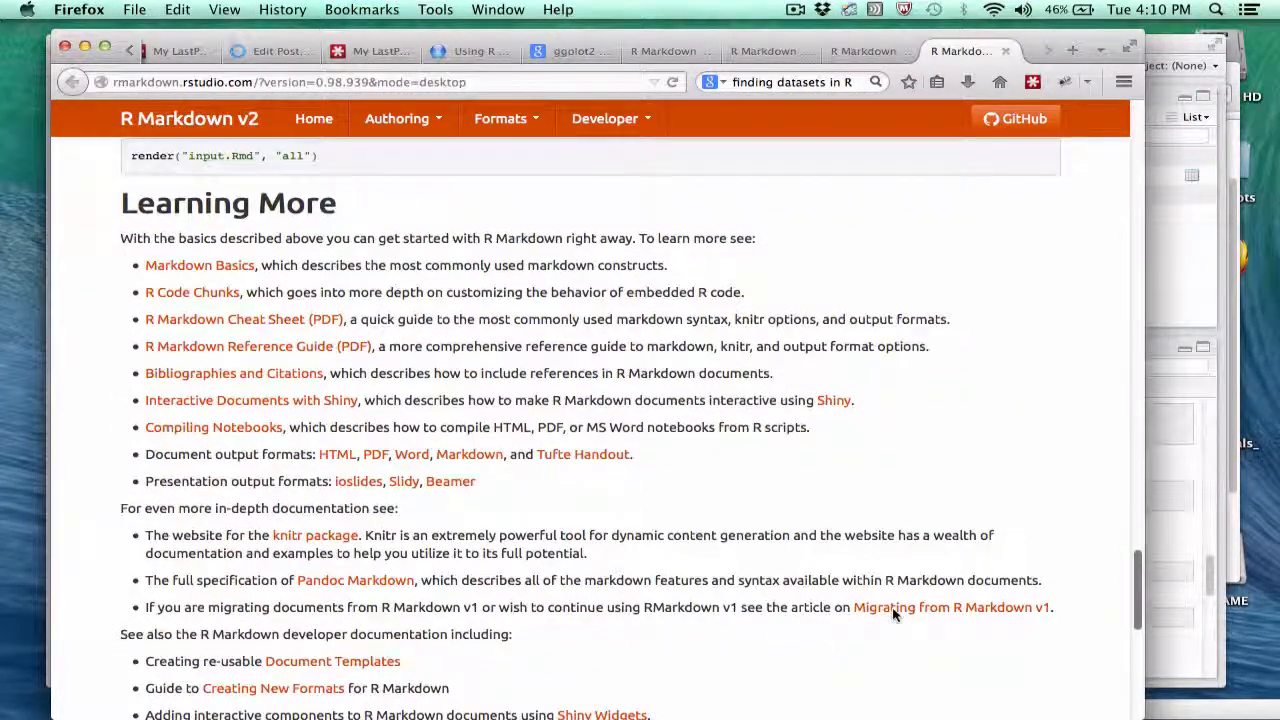
scroll("down", 3)
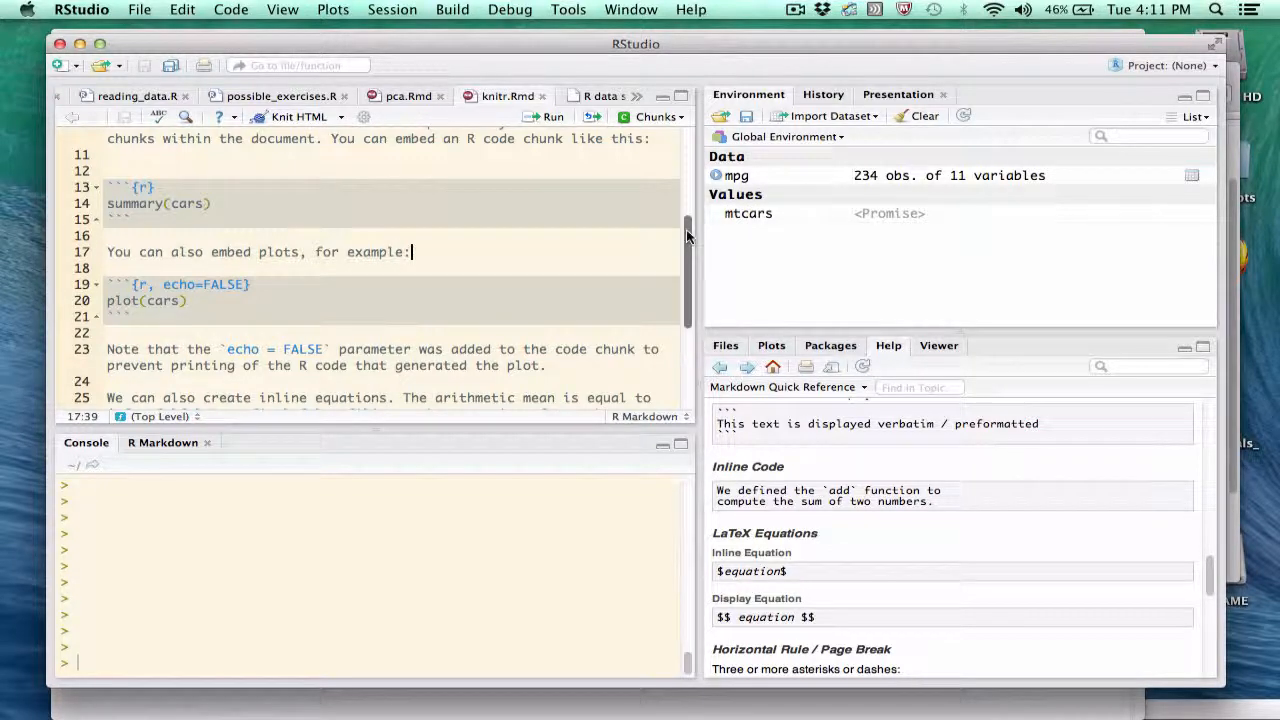
Scroll knitr.Rmd to the ggplot2/mpg chunk and inline mean-MPG text, placing the cursor there
scroll("down", 3)
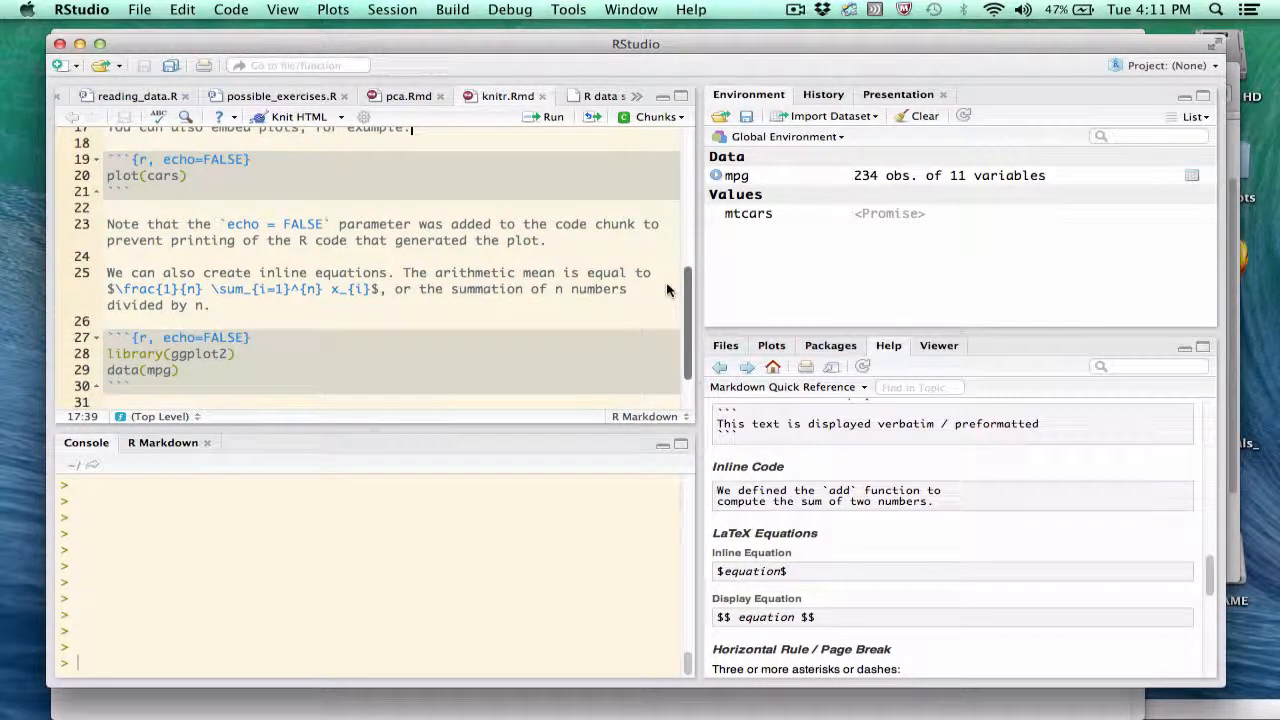
scroll("down", 3)
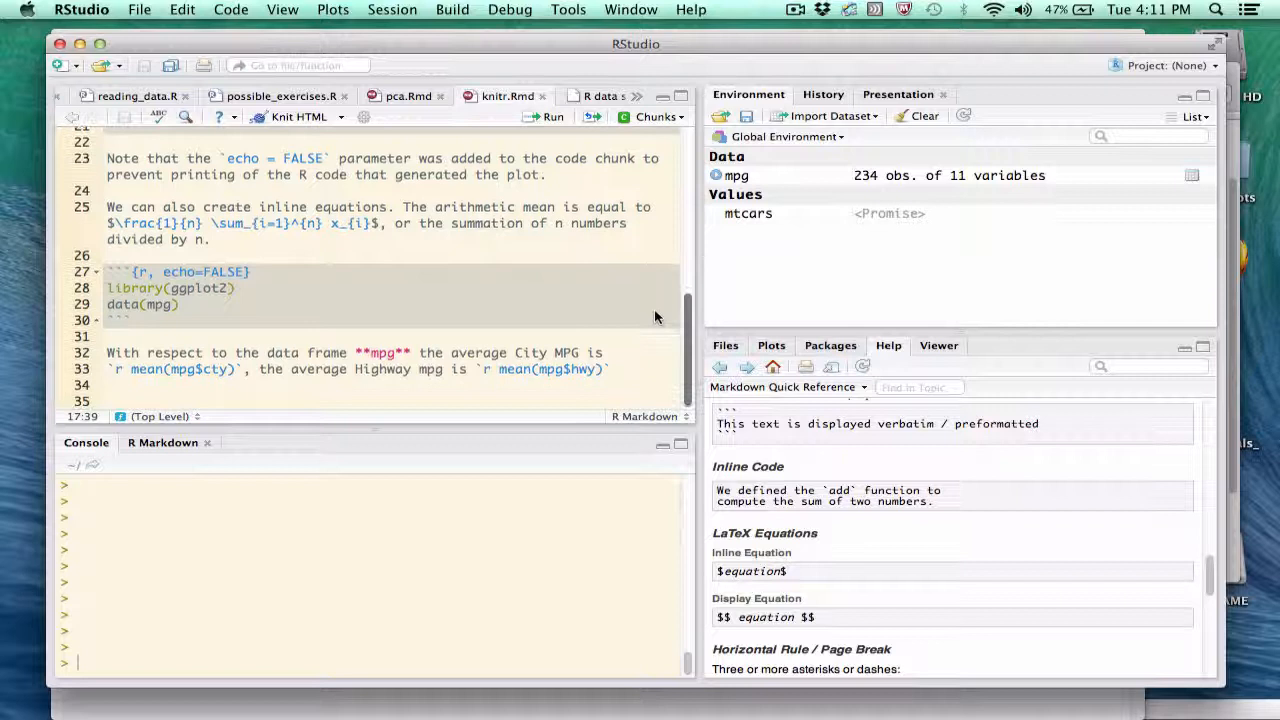
left_click(250, 272)
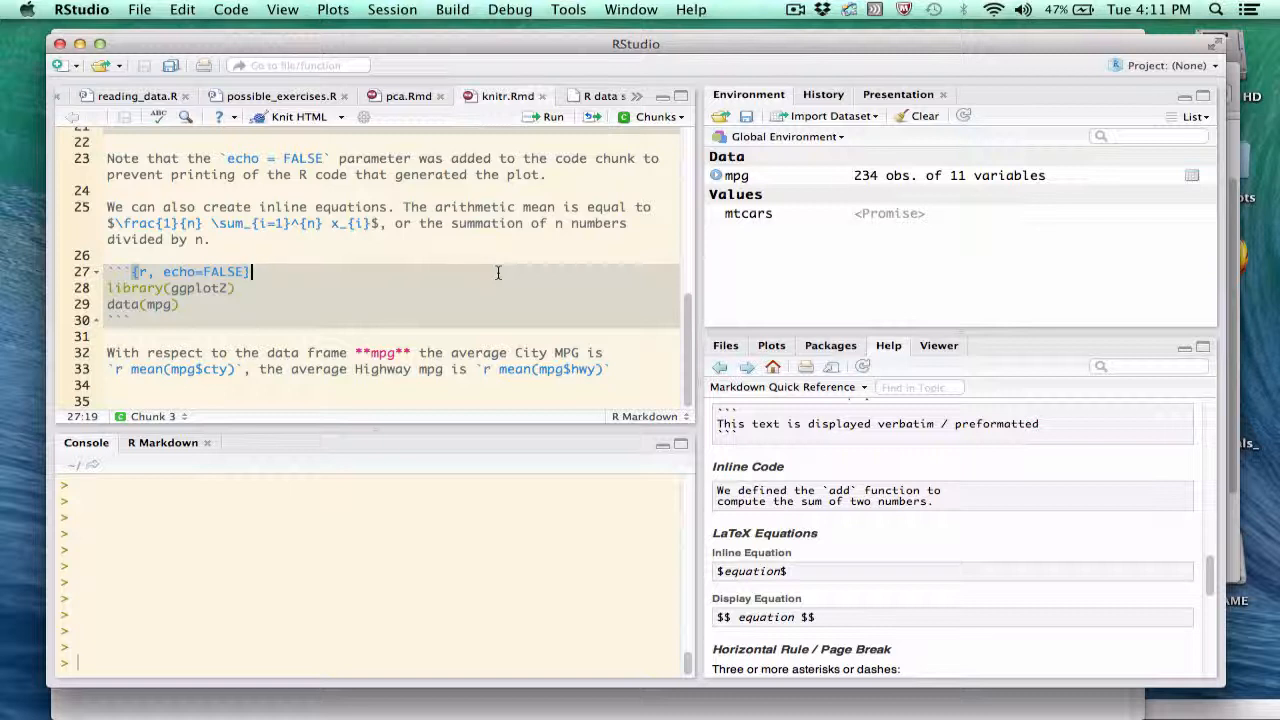
mouse_move(308, 244)
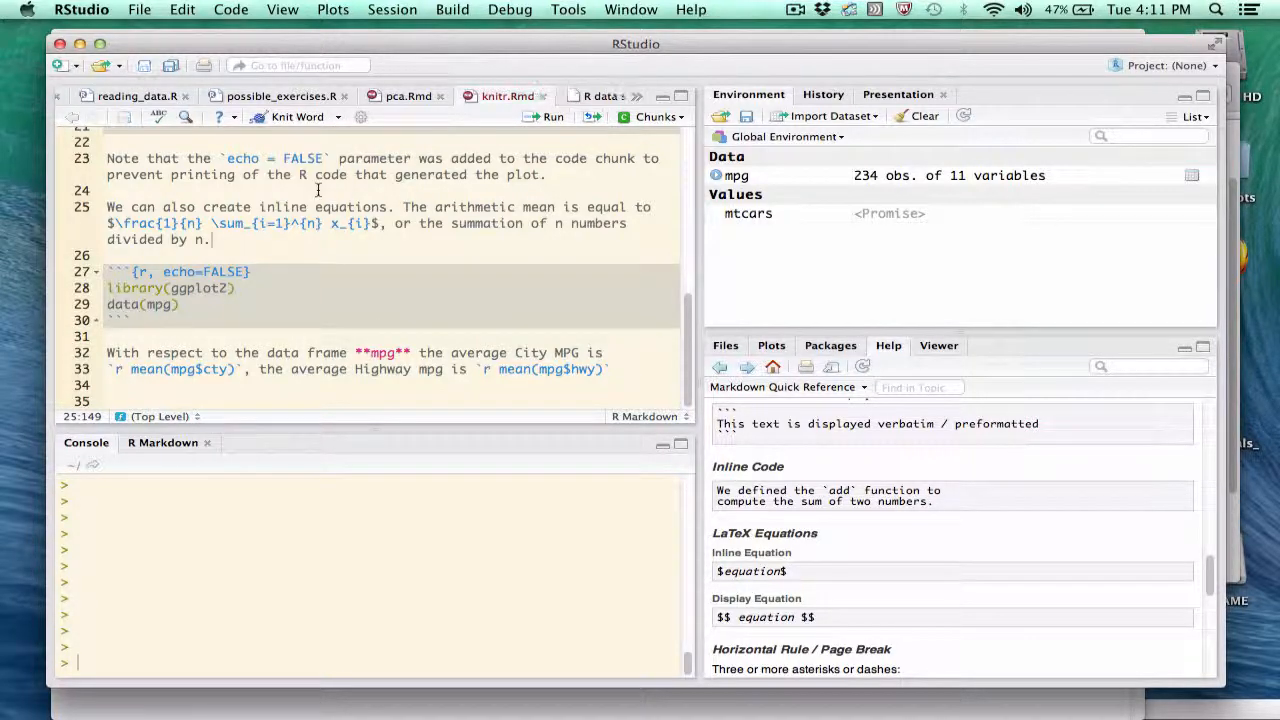
Knit knitr.Rmd to knitr.docx and look through the cars summary in Word
left_click(296, 116)
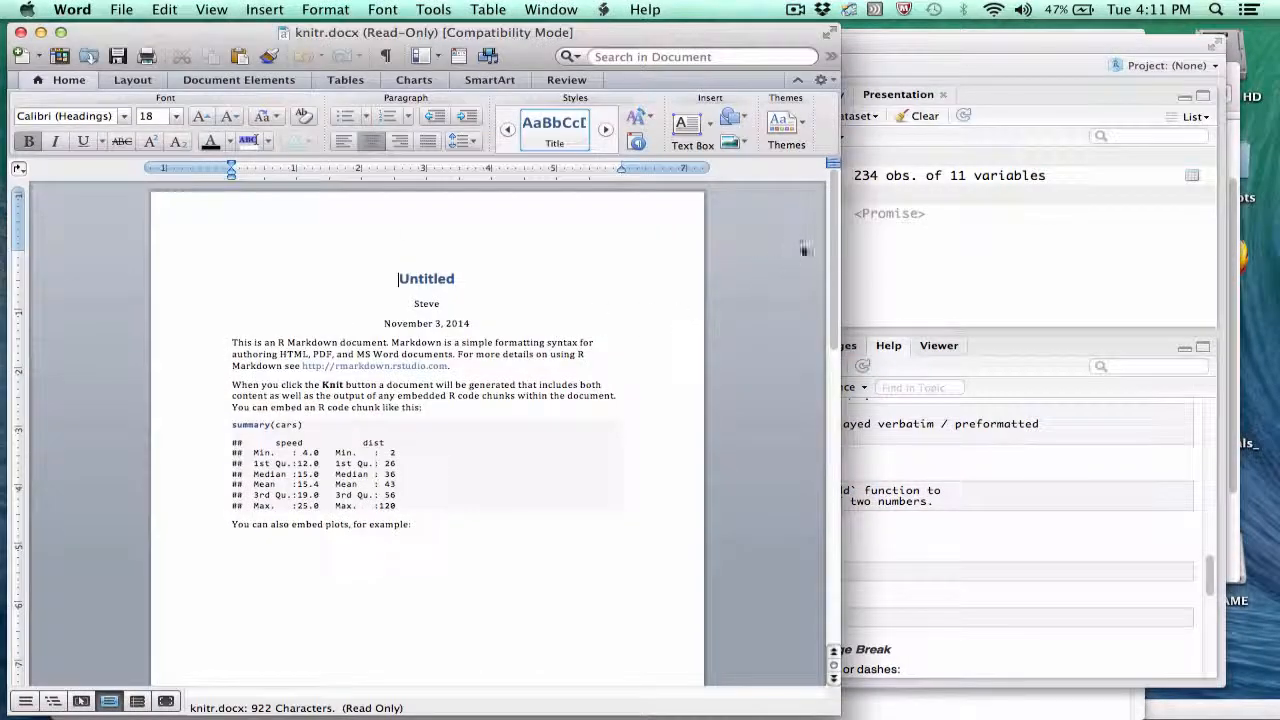
scroll("down", 3)
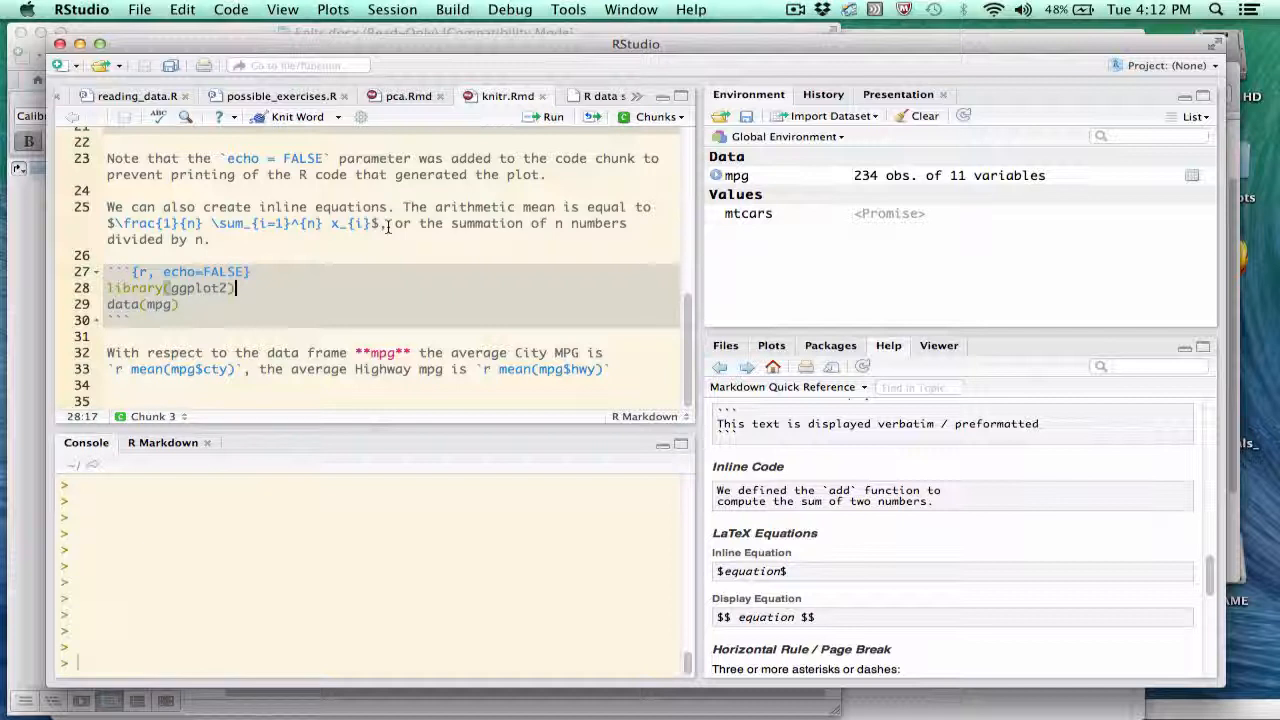
mouse_move(624, 296)
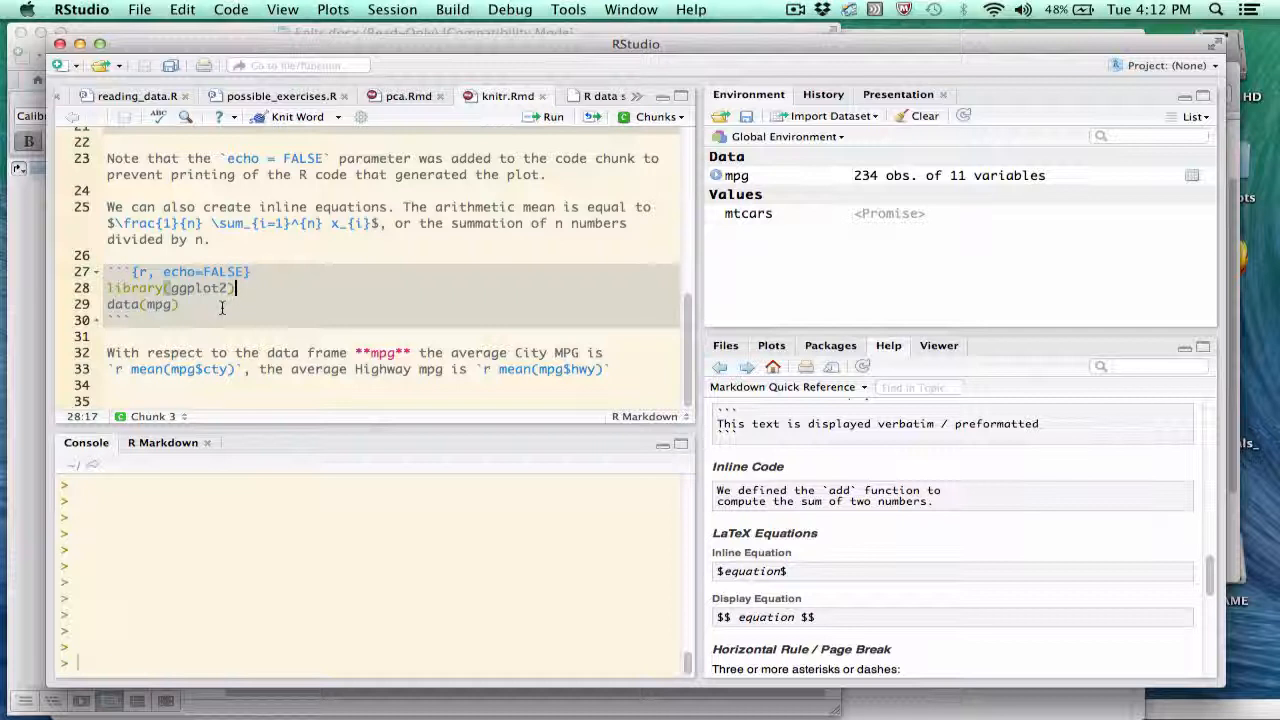
mouse_move(516, 398)
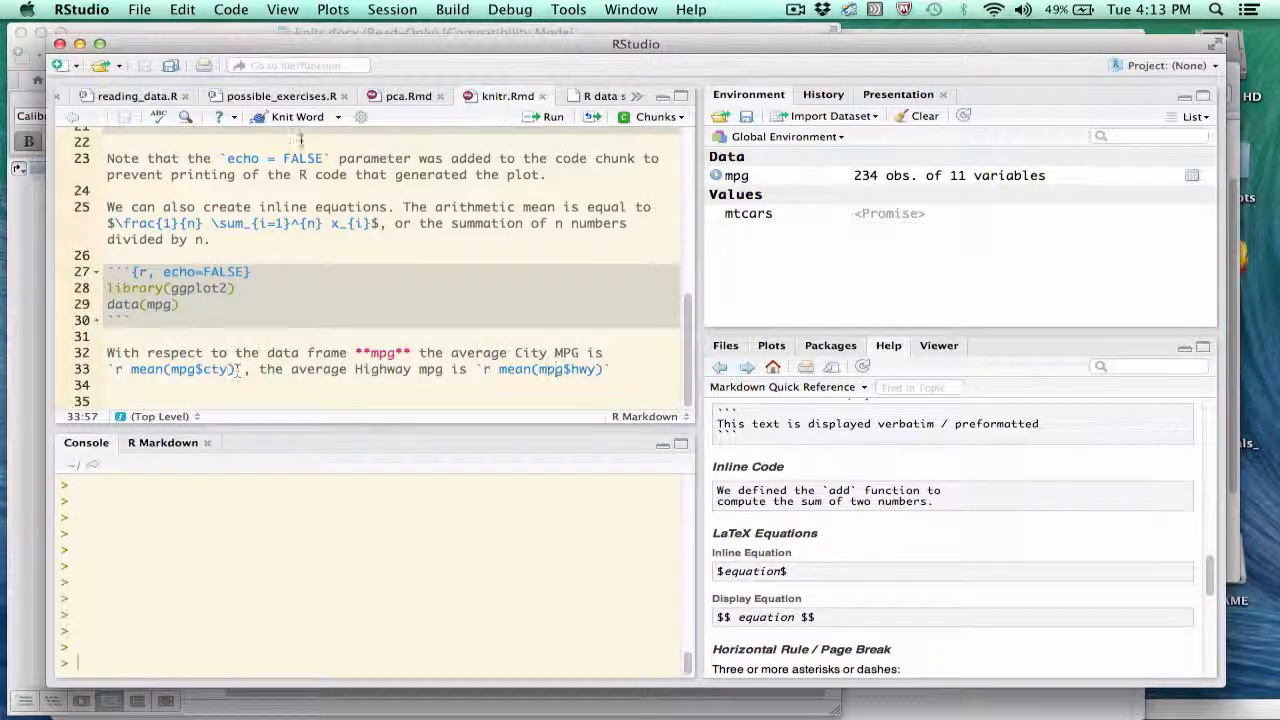
Bring up knitr.docx to check the rendered equation and City 16.859 / Highway 23.4402 values
left_click(296, 116)
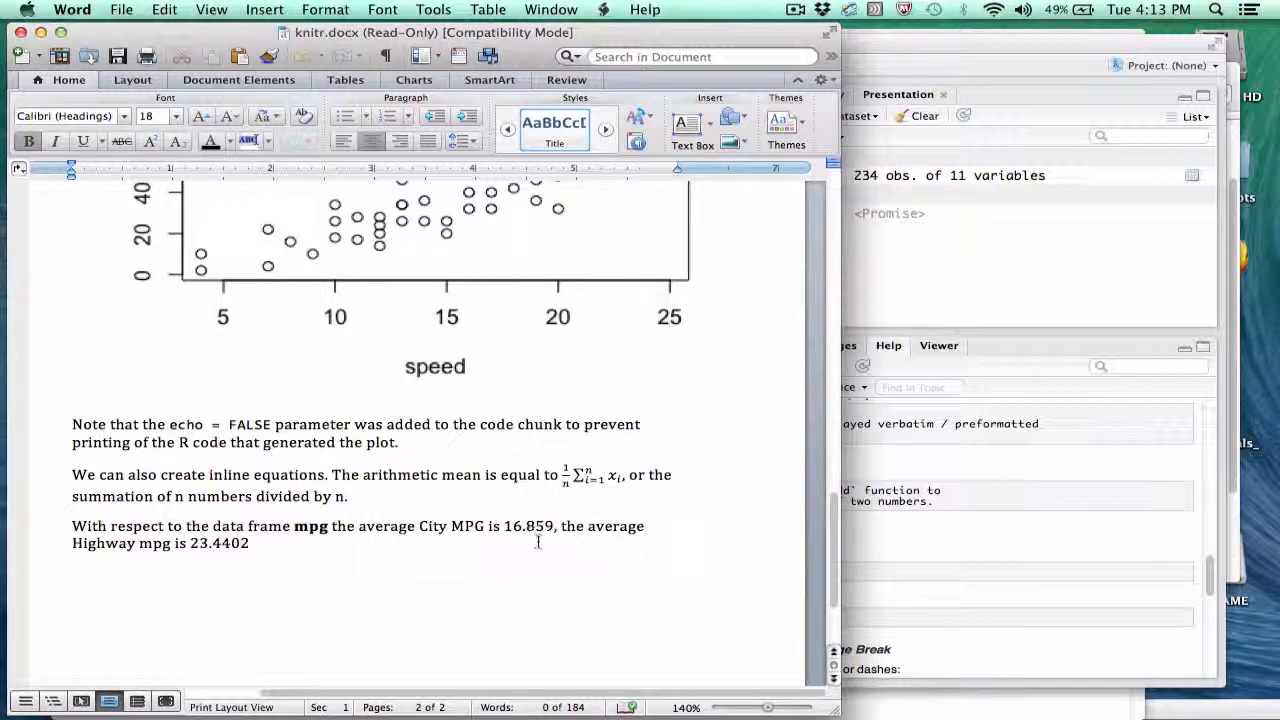
mouse_move(530, 552)
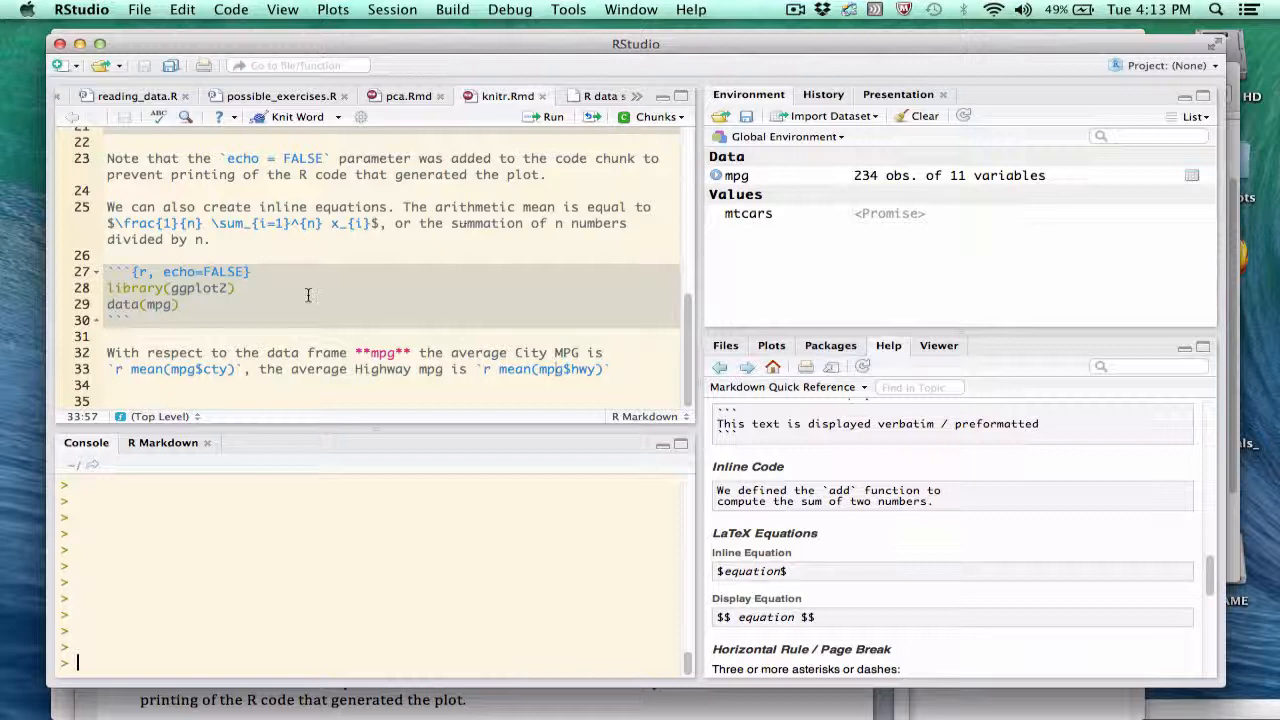
Wrap the inline mean(mpg$cty) in round(..., 2) and re-knit to Word
left_click(130, 368)
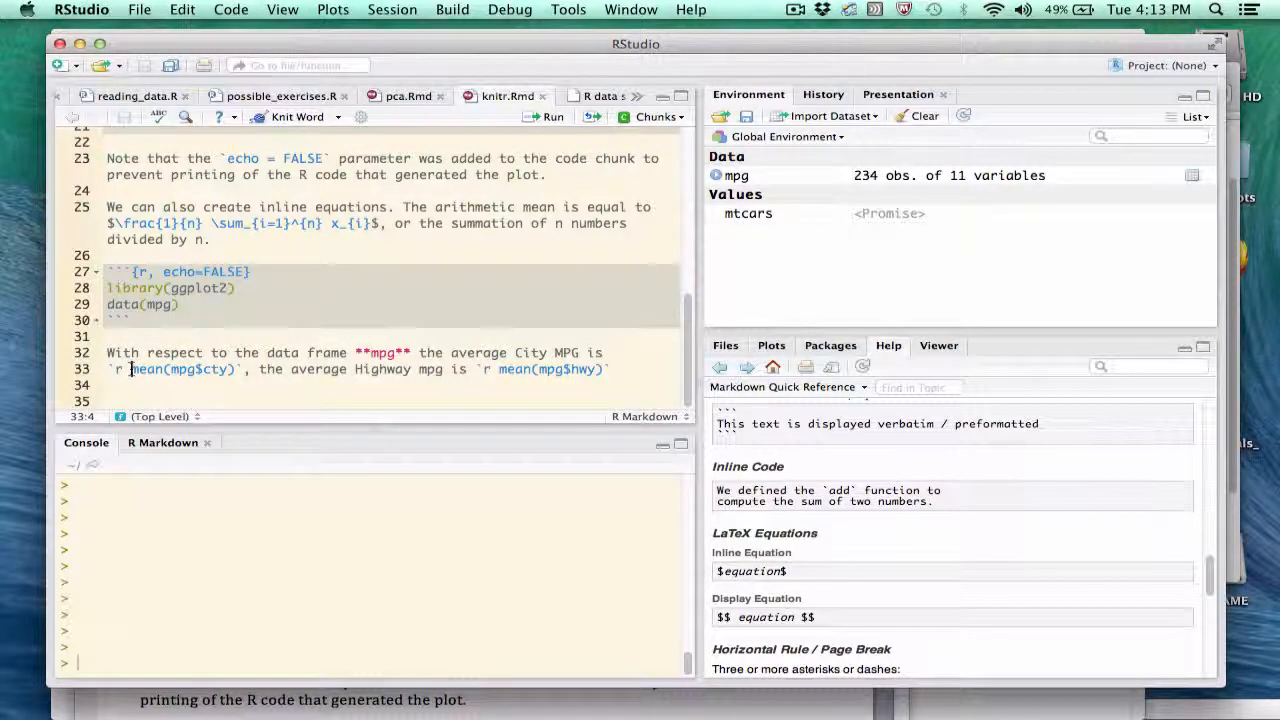
type("round(")
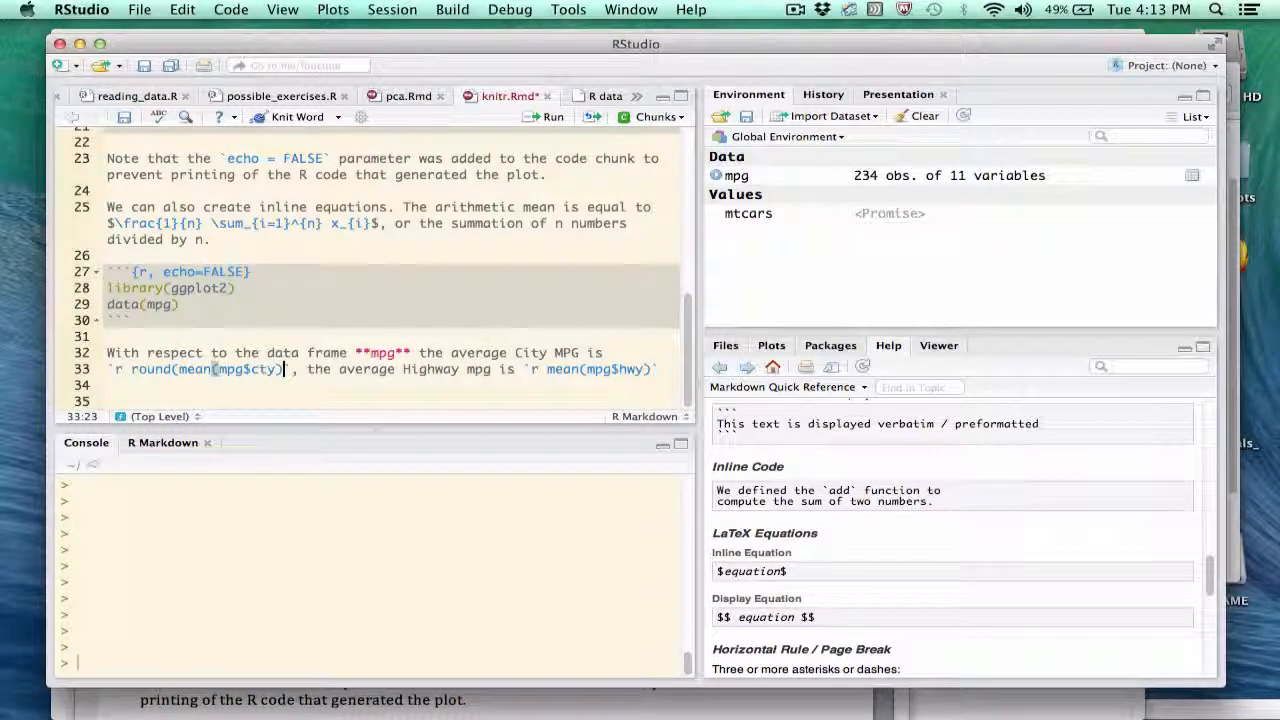
type(",2)")
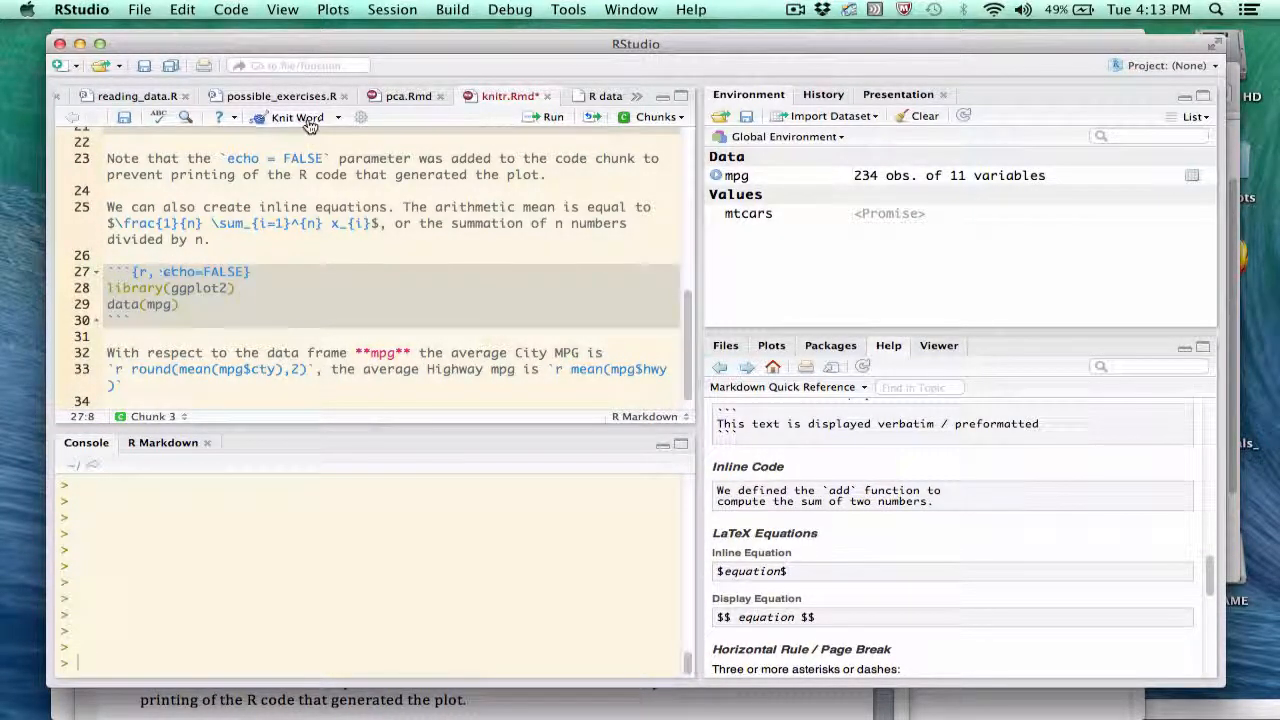
left_click(296, 116)
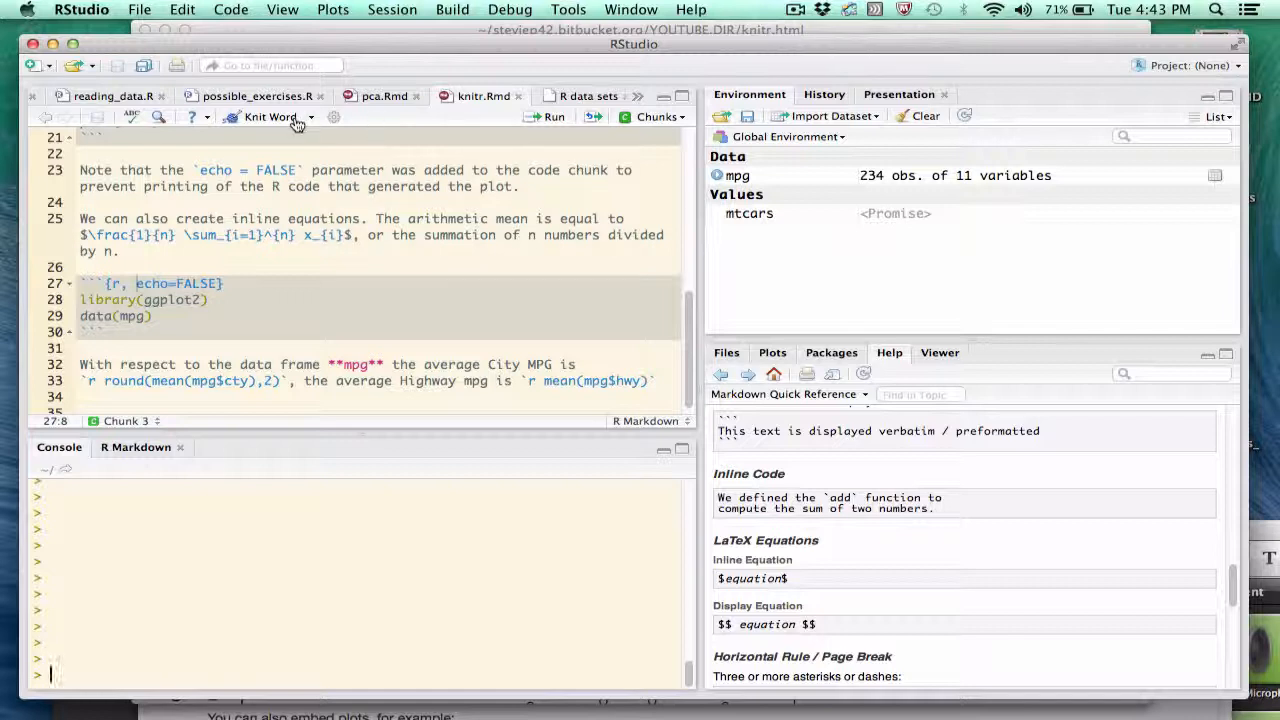
mouse_move(270, 116)
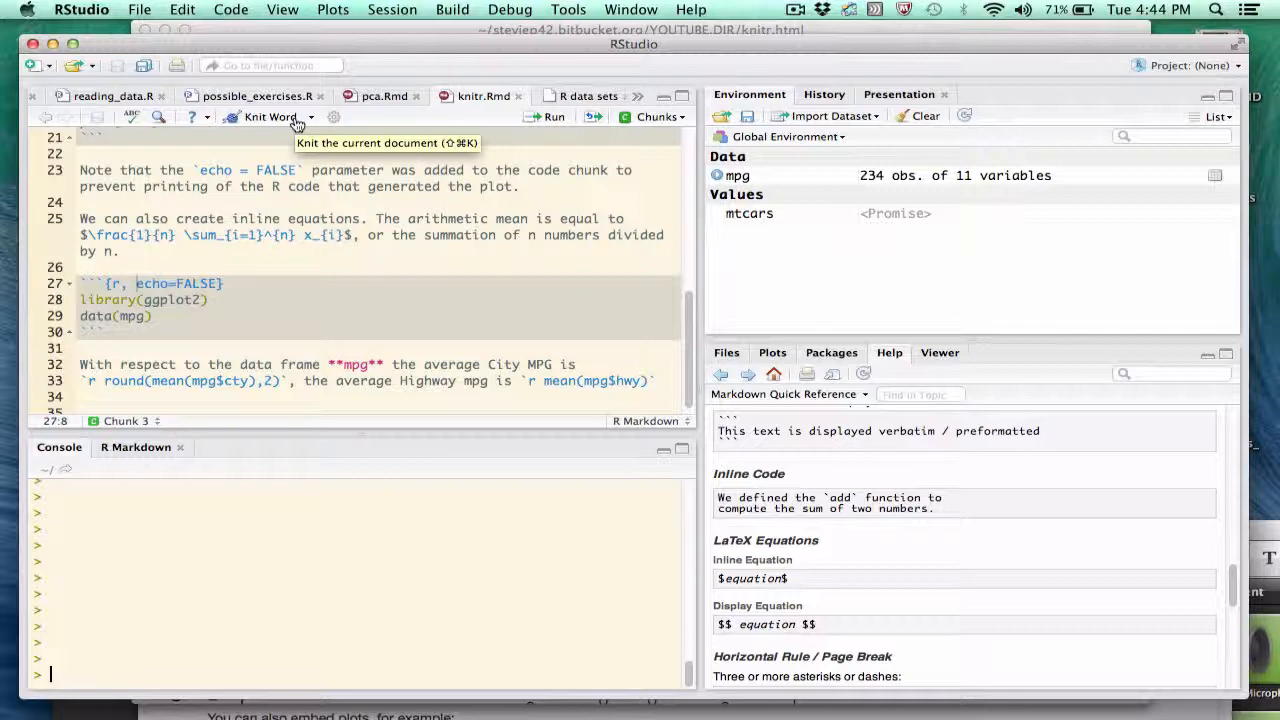
mouse_move(310, 120)
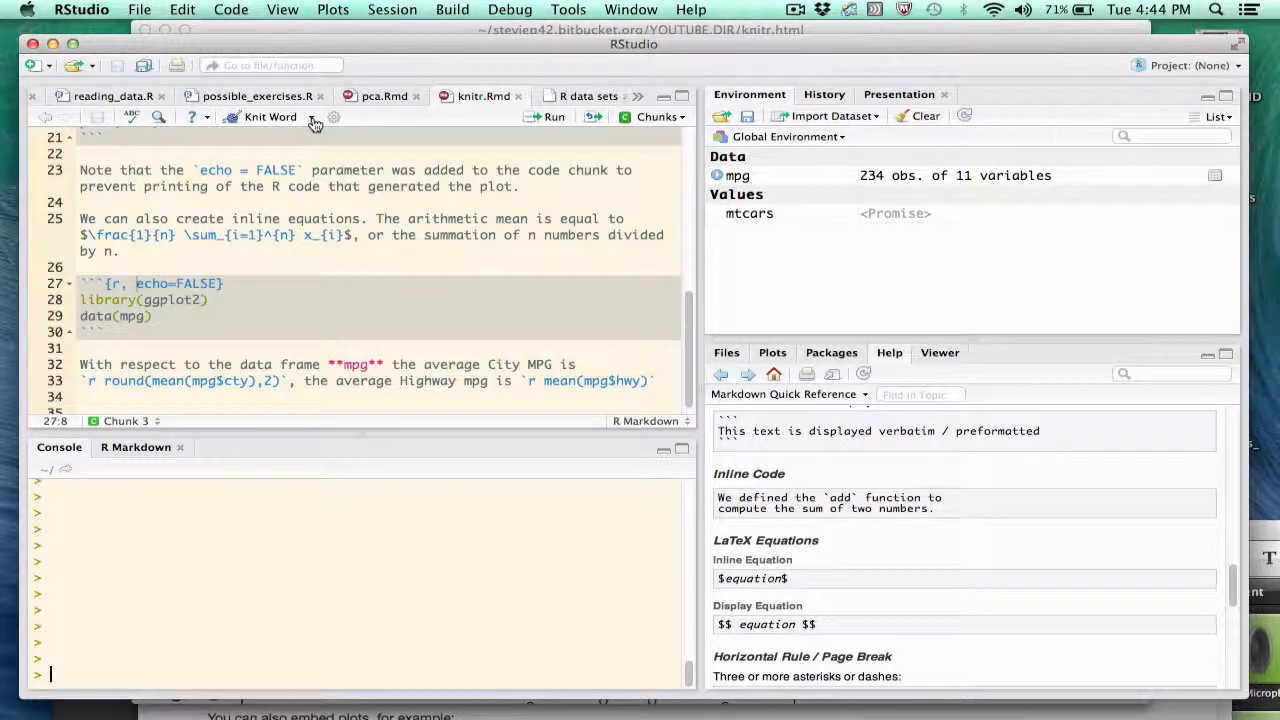
Knit knitr.Rmd to HTML, producing the preview with summary(cars) output and cars plot
left_click(314, 116)
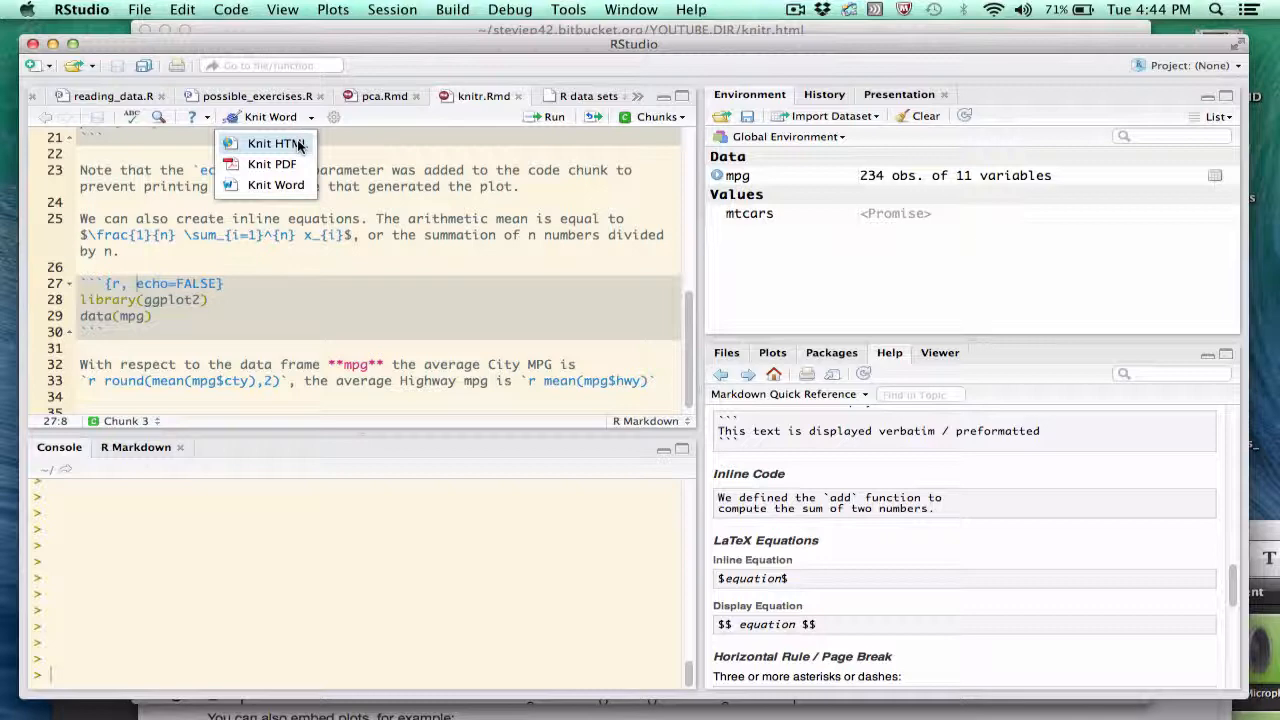
left_click(276, 144)
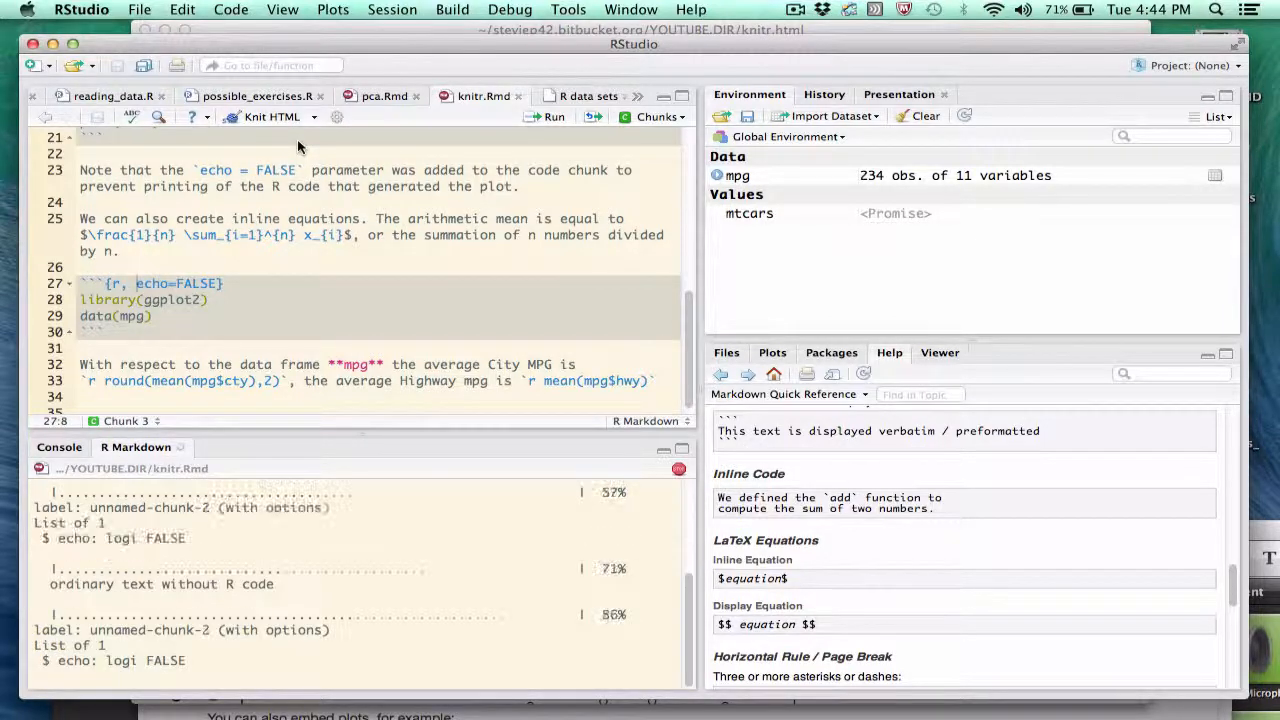
left_click(272, 116)
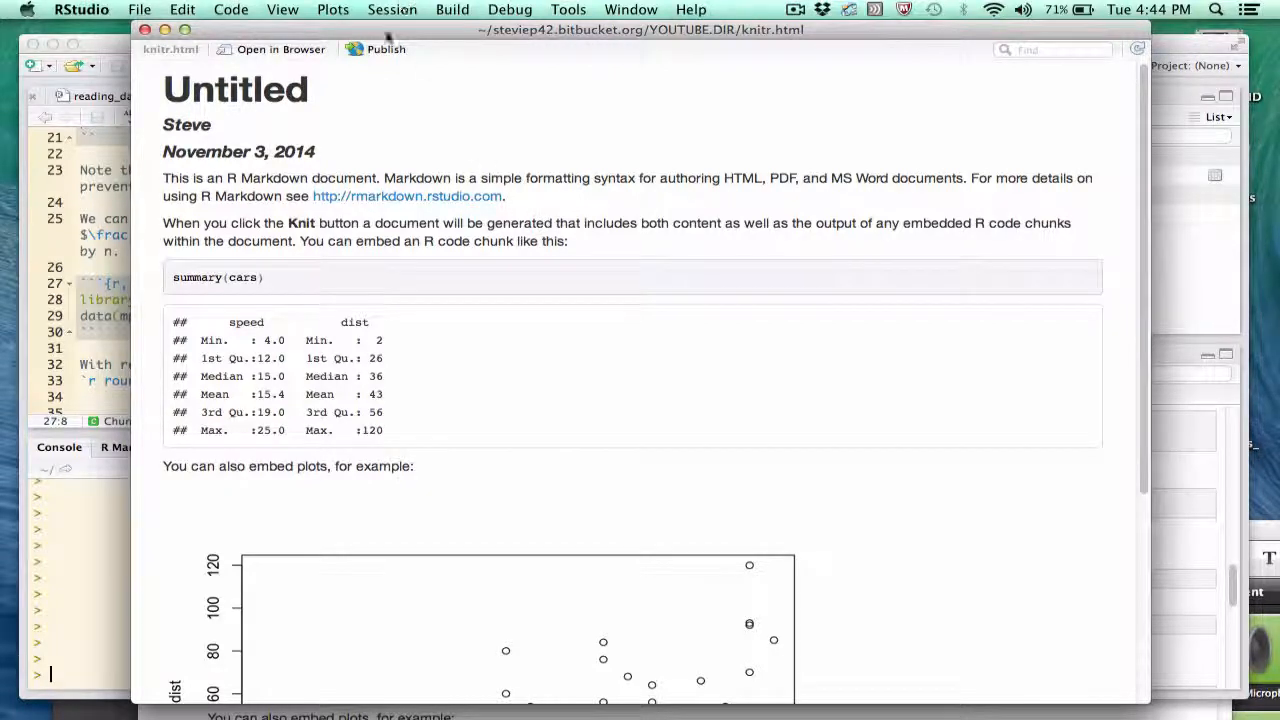
mouse_move(386, 48)
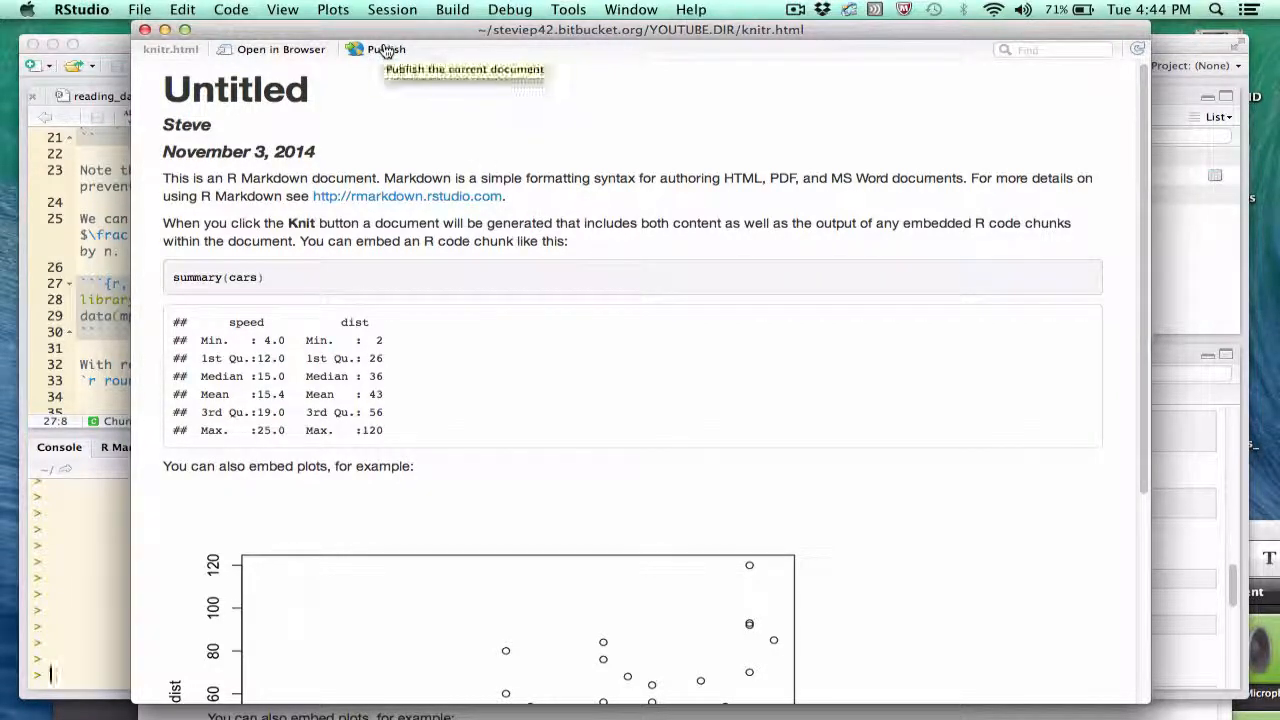
left_click(386, 48)
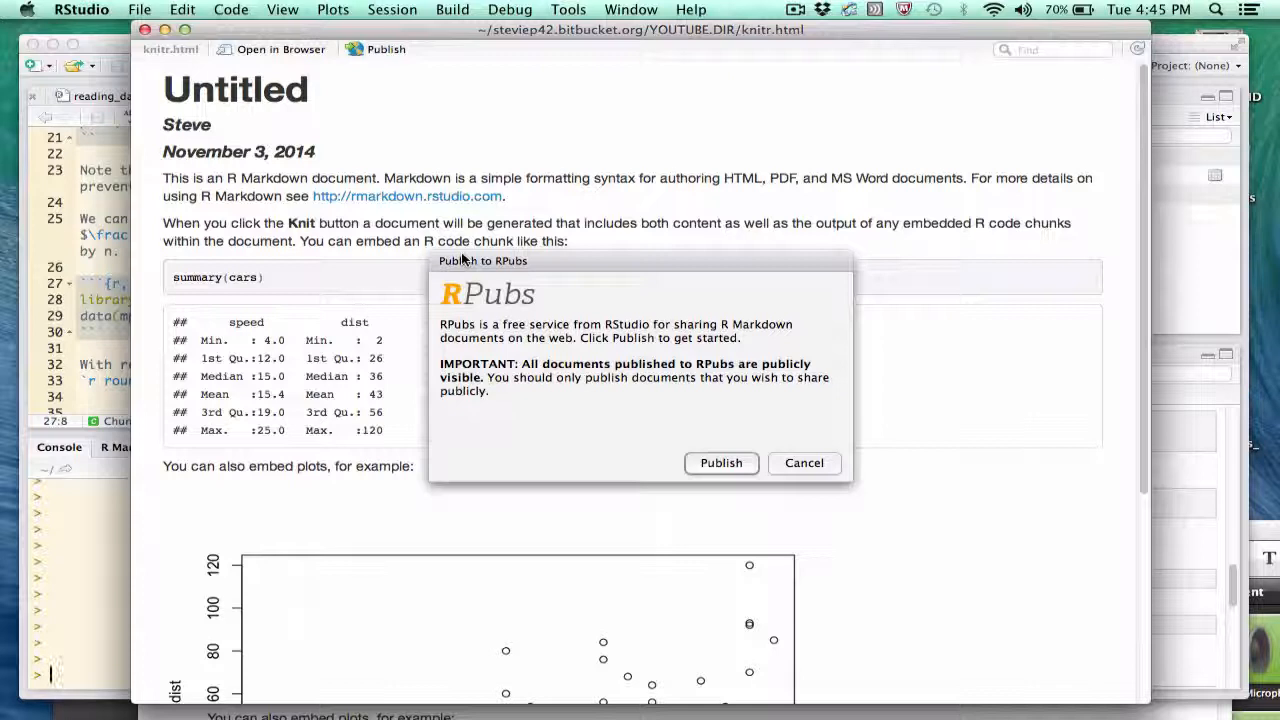
left_click(804, 462)
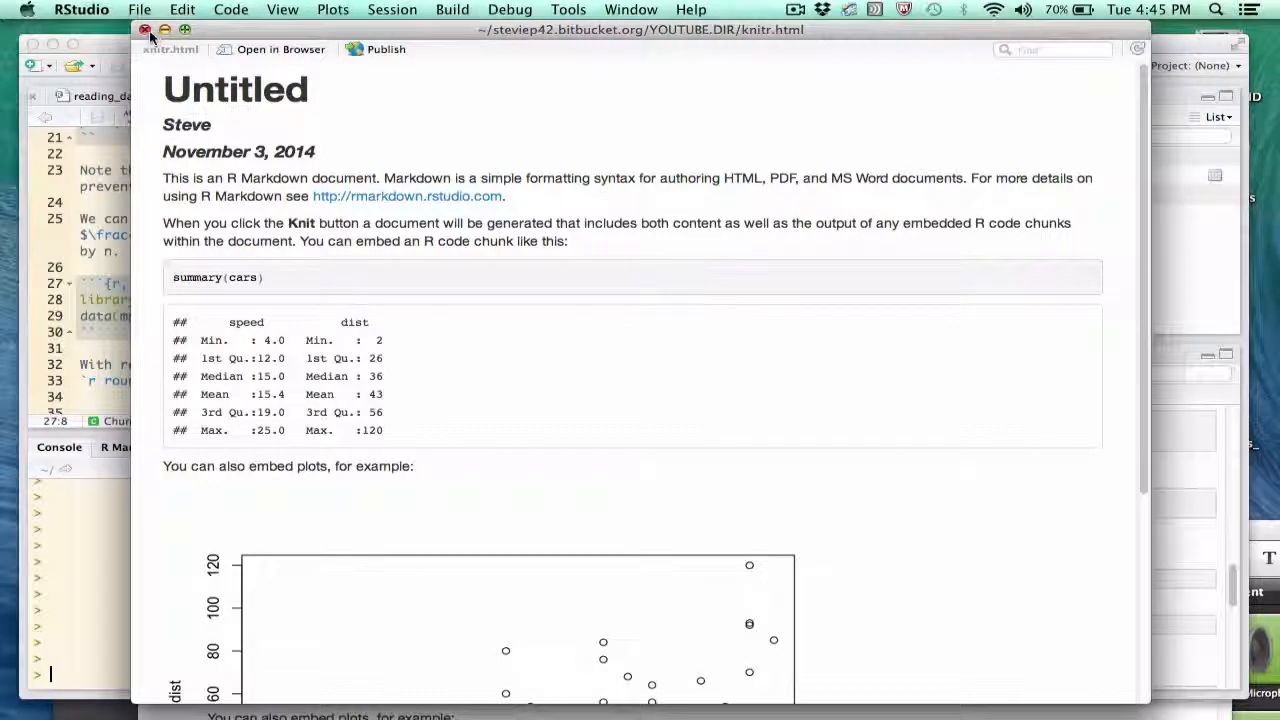
Close the HTML preview, knit knitr.Rmd to PDF, review the PDF, then close its viewer
left_click(142, 30)
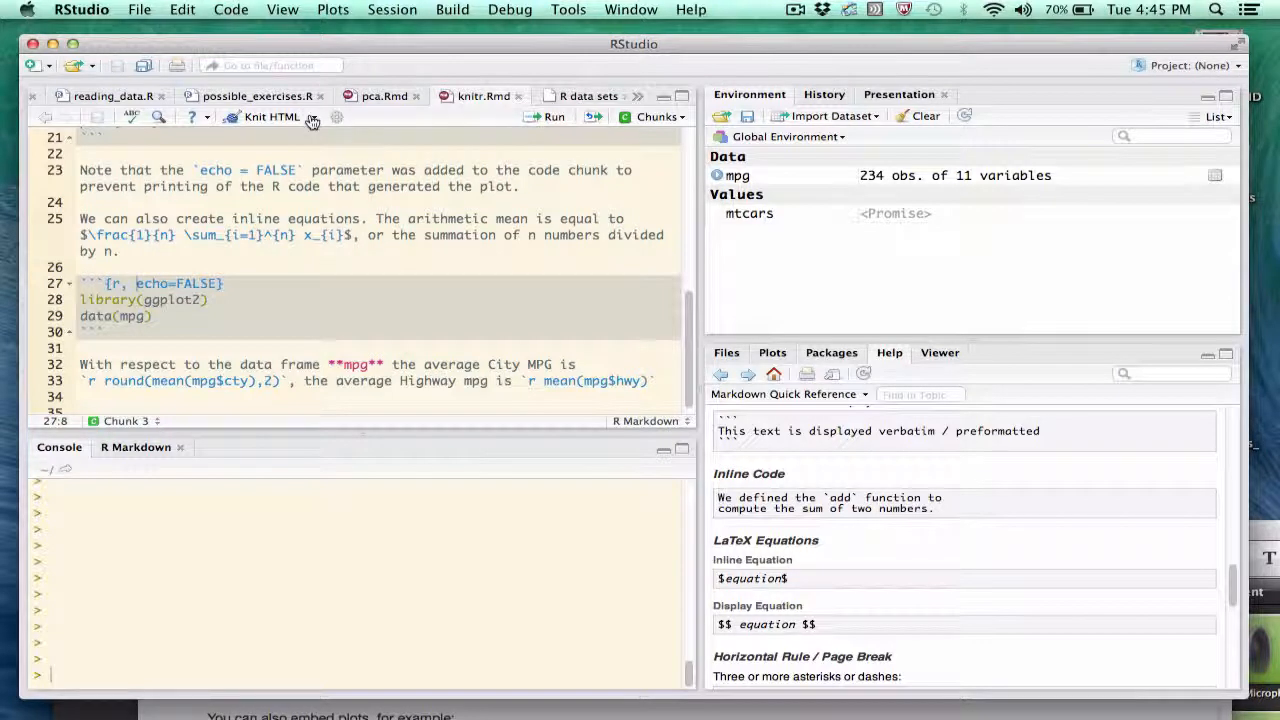
left_click(300, 116)
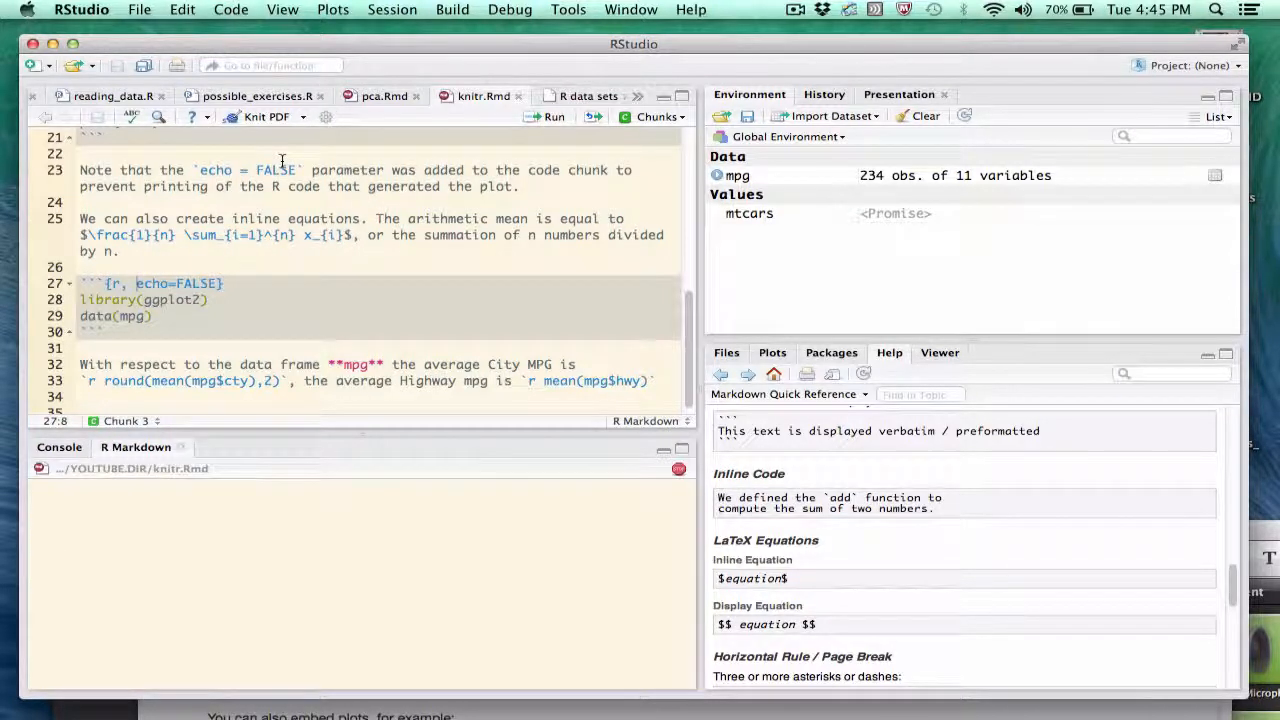
left_click(264, 116)
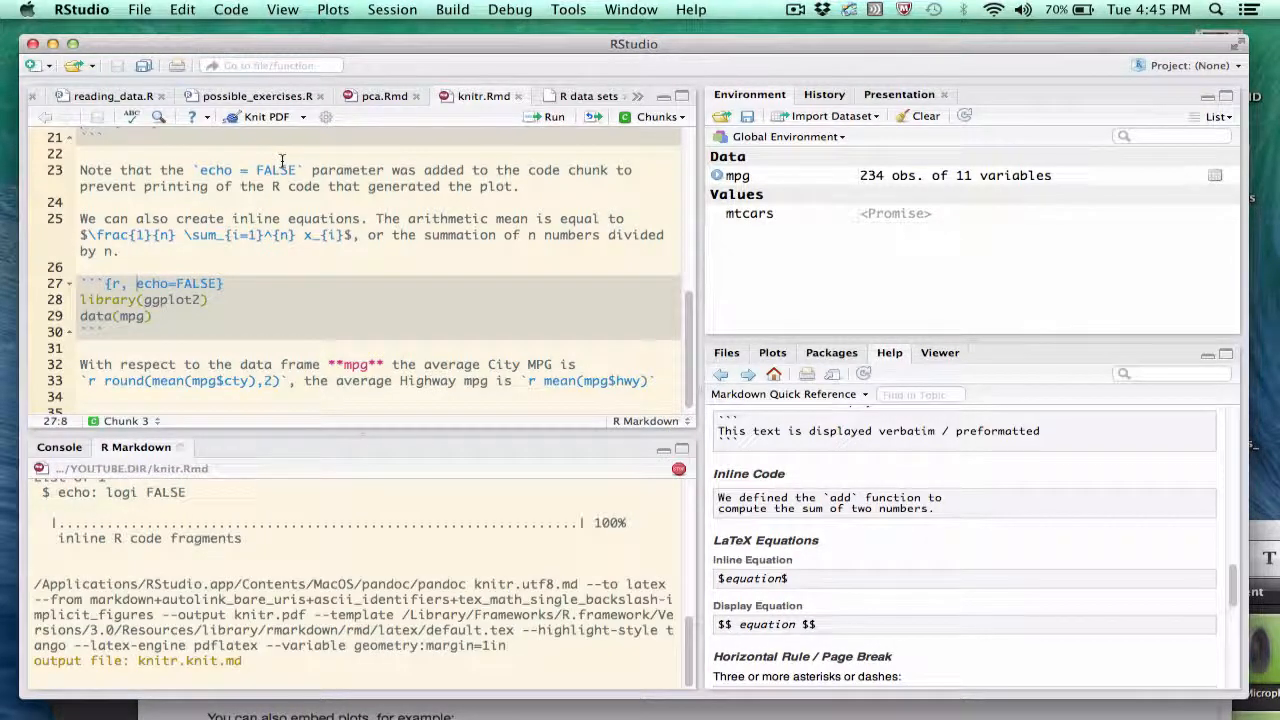
left_click(262, 116)
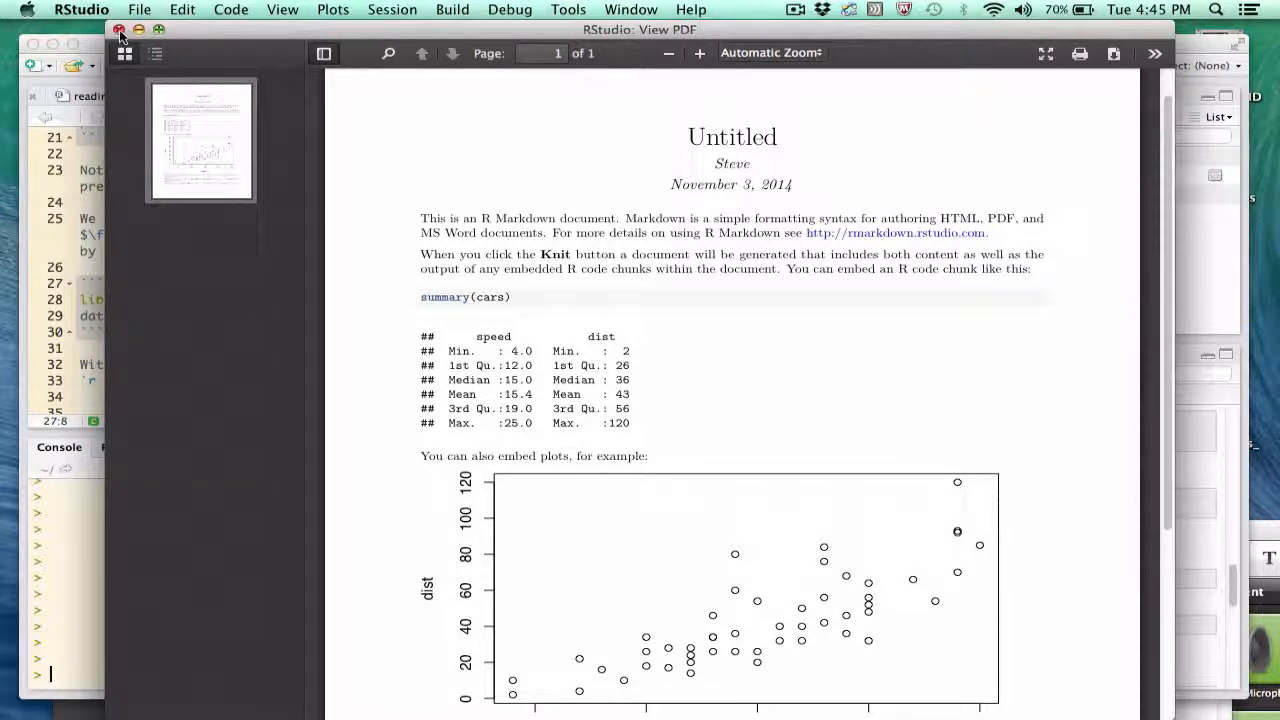
left_click(116, 32)
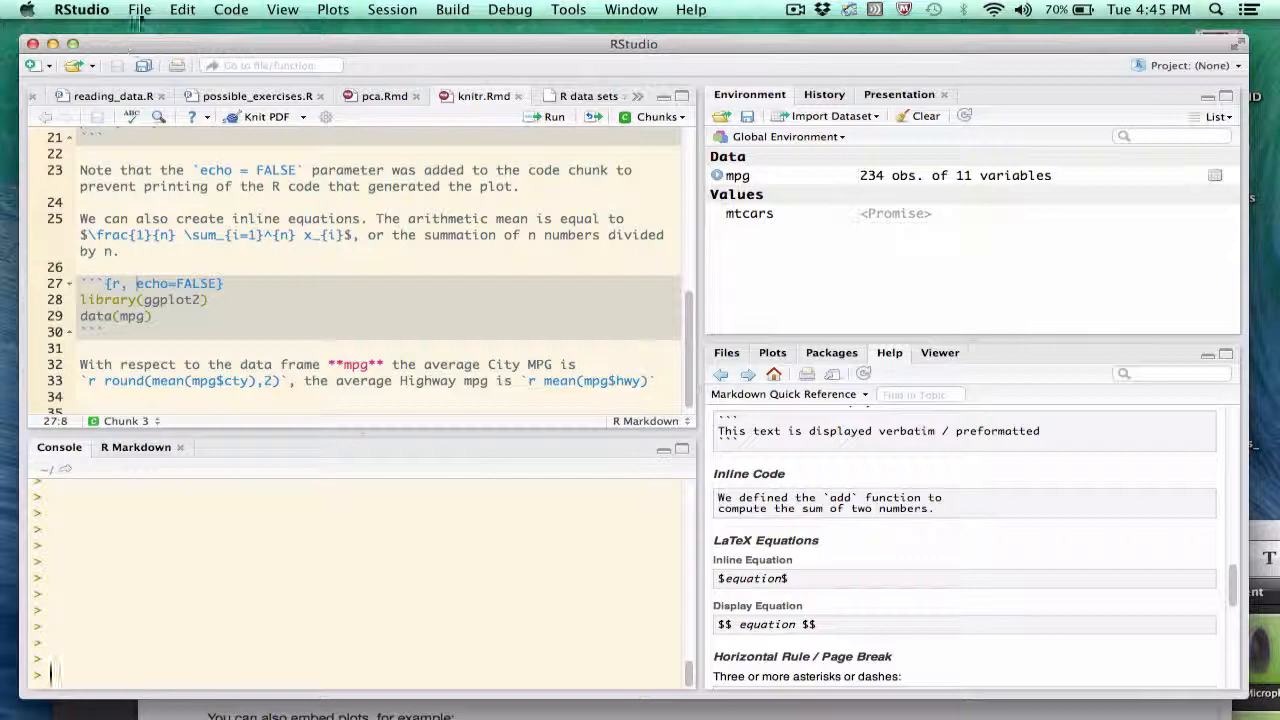
Start a new R Markdown document from File > New File with PDF as default output
left_click(140, 8)
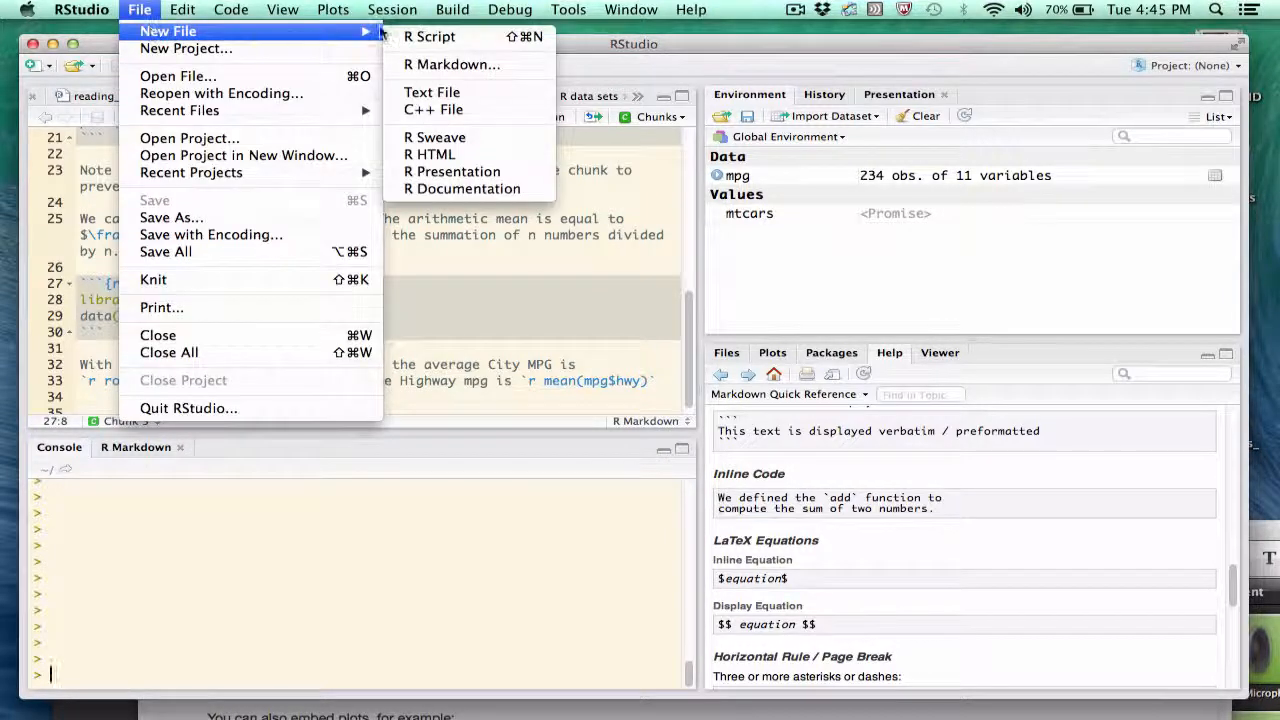
left_click(452, 64)
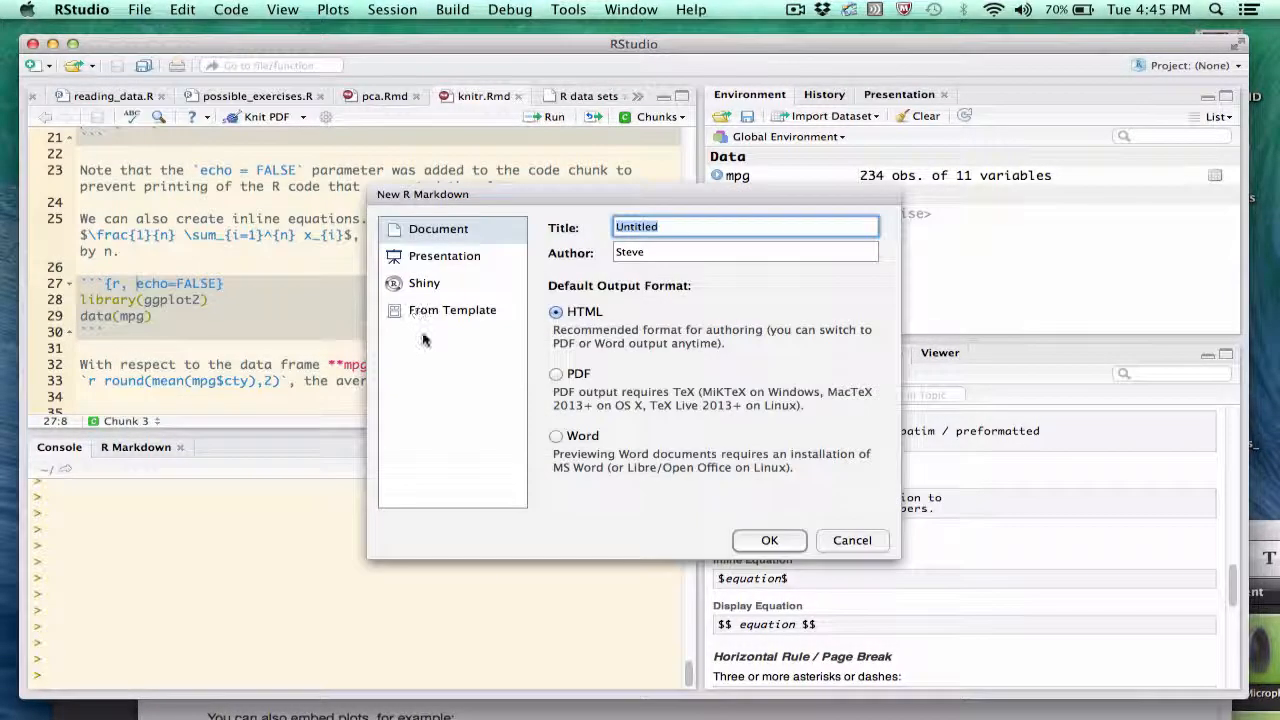
left_click(556, 374)
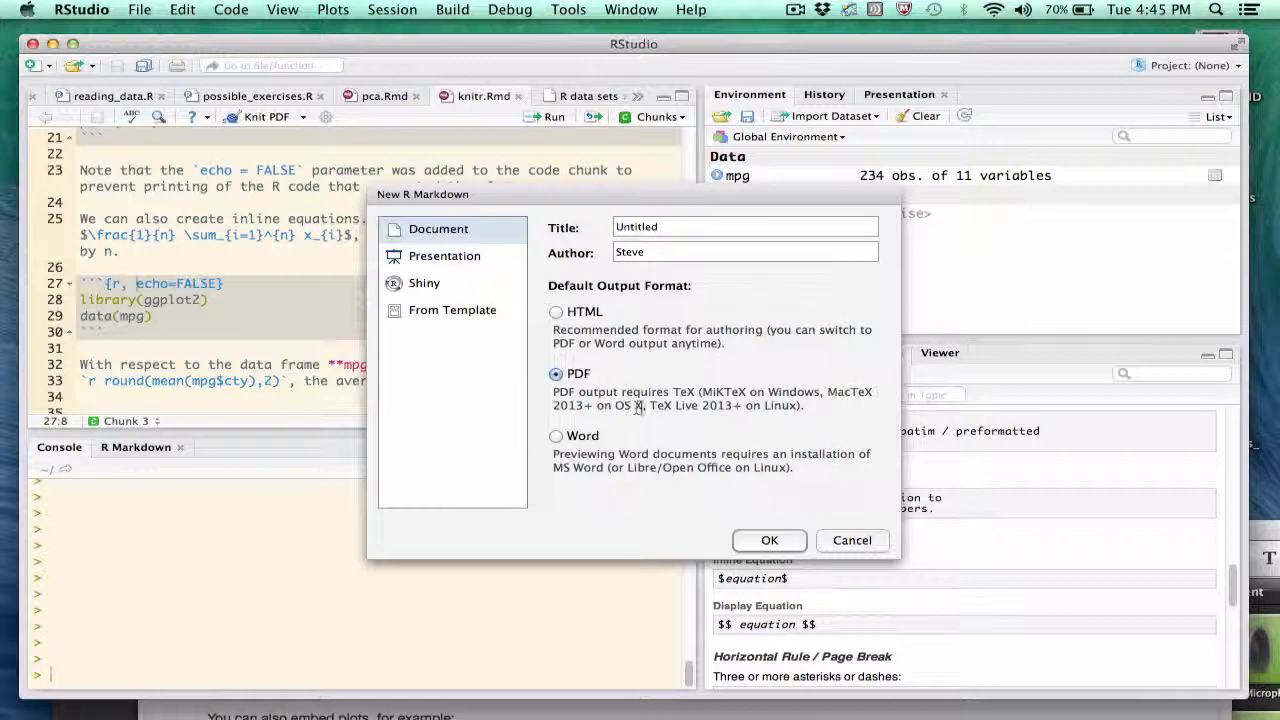
mouse_move(688, 422)
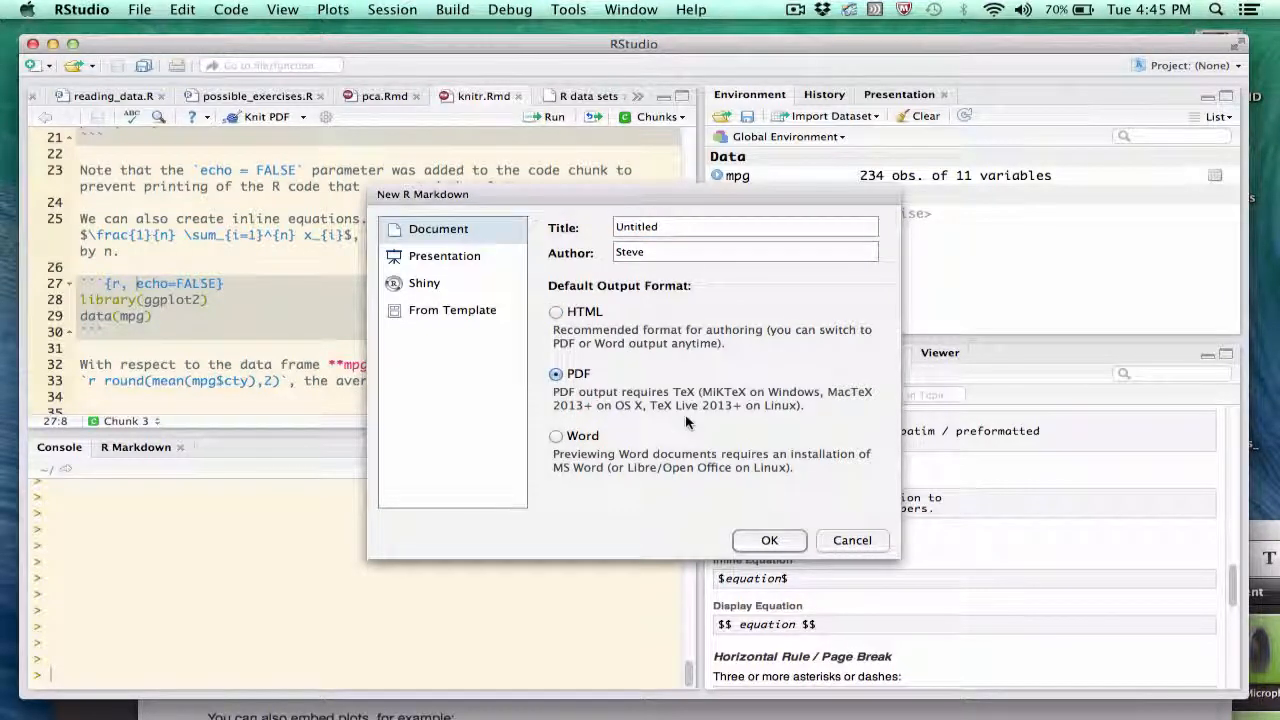